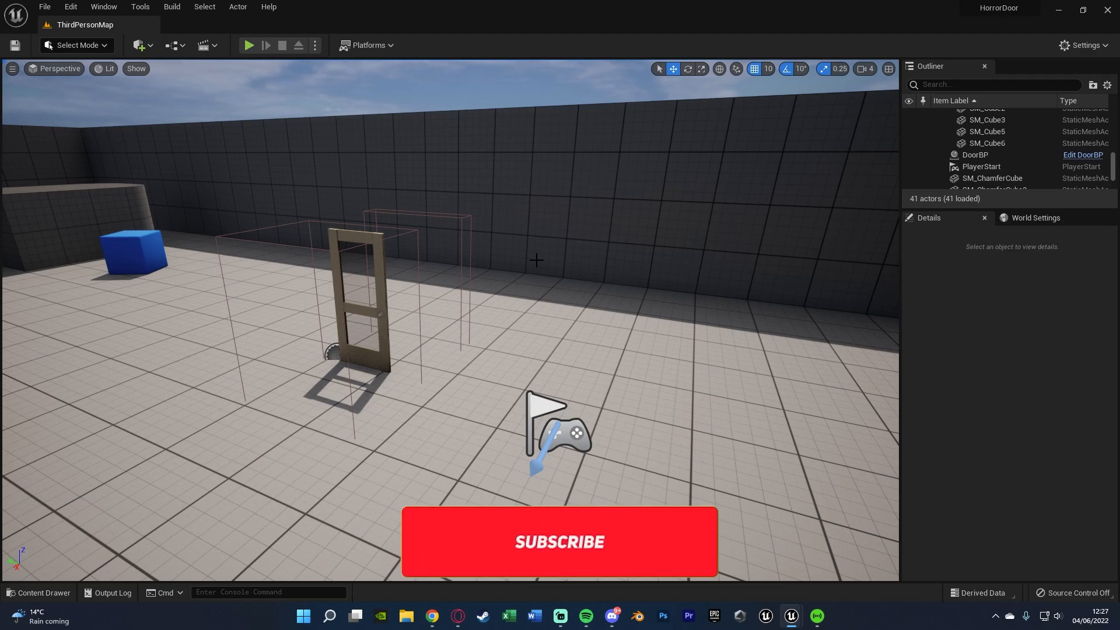
- Play-test the level, then select and delete the old DoorBP door actor
click(560, 541)
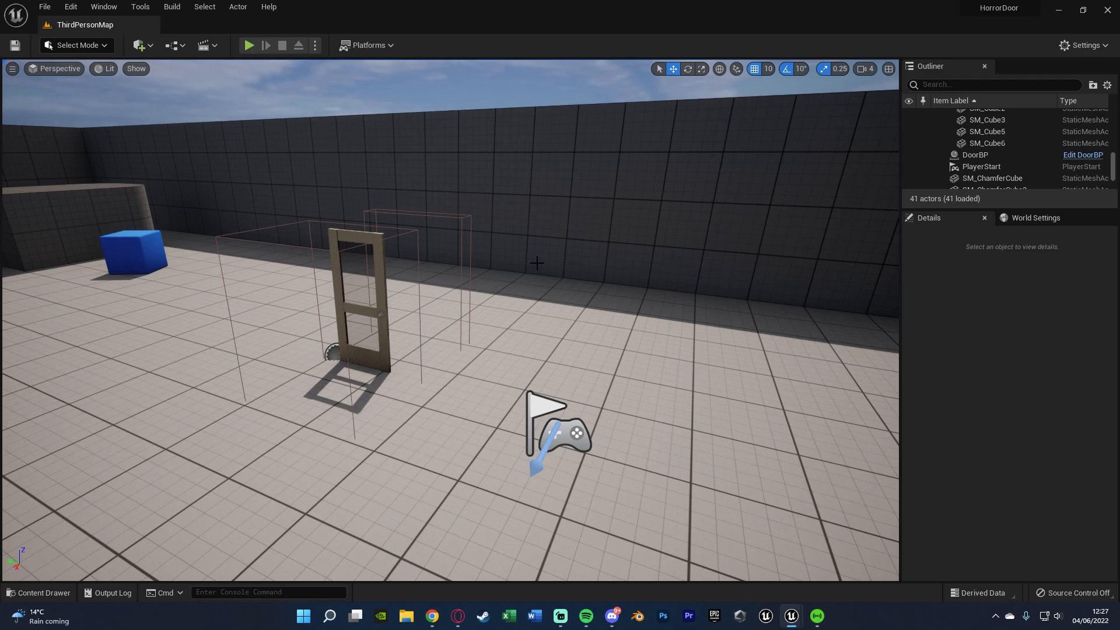
mouse_move(505, 226)
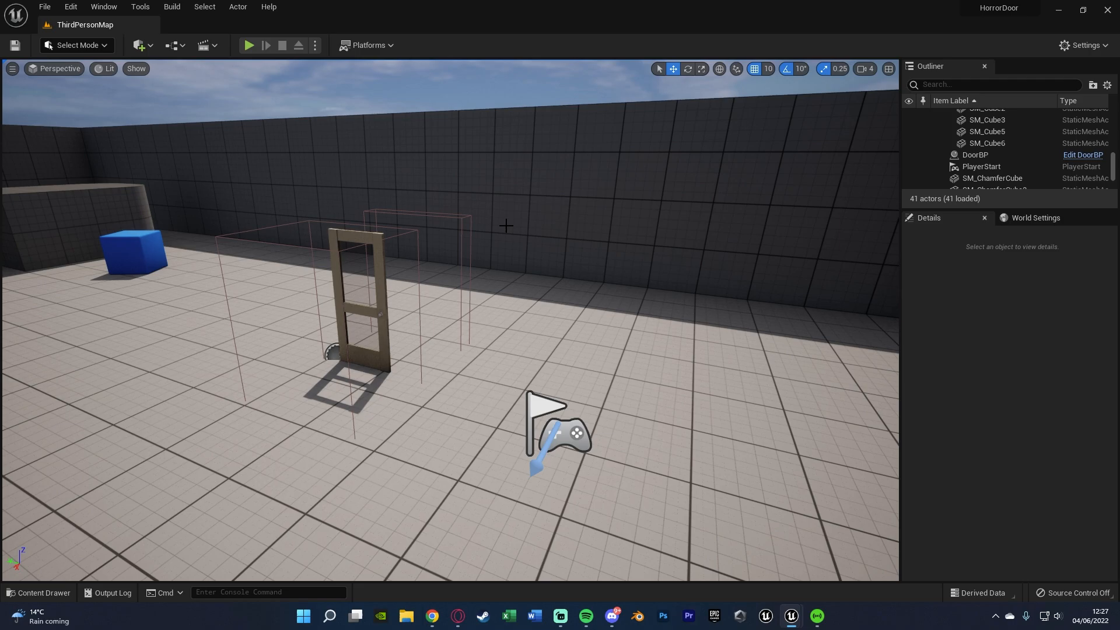
click(248, 45)
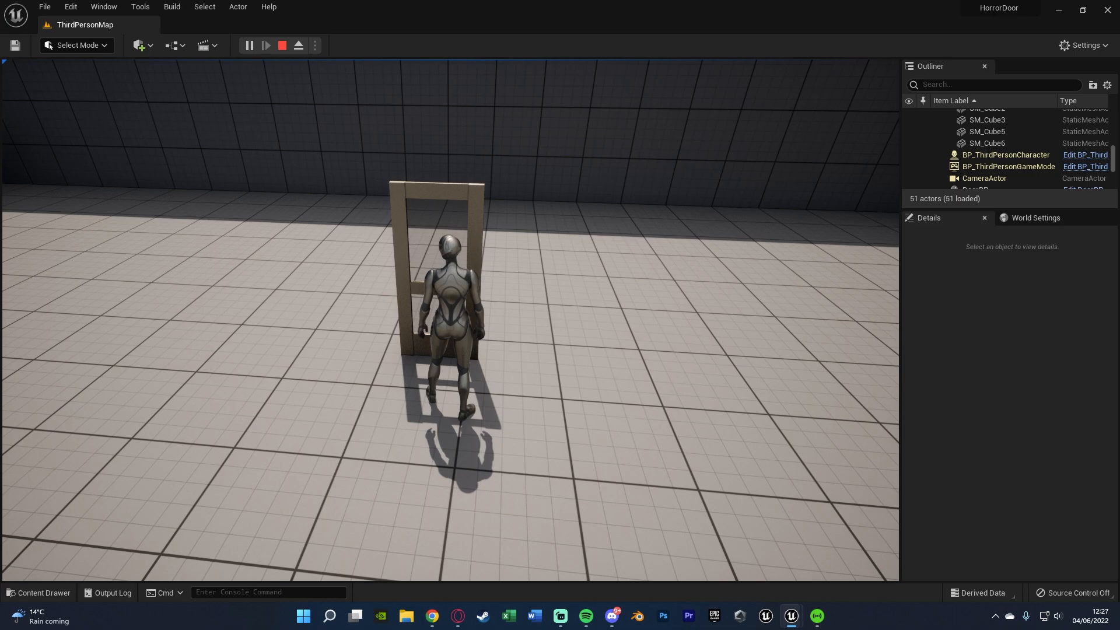
click(281, 45)
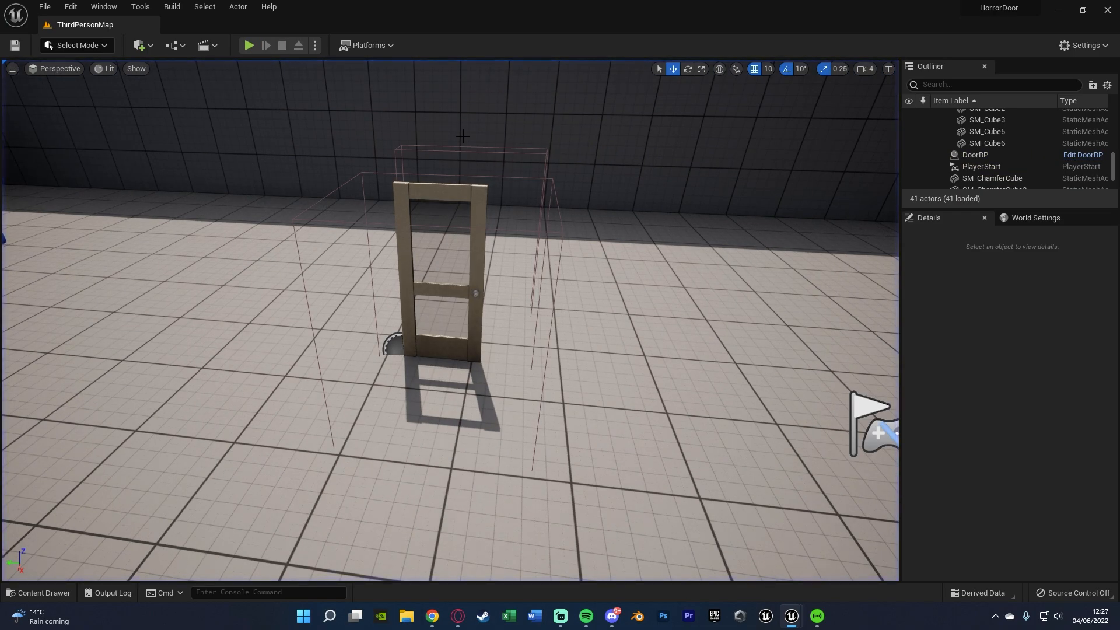
click(249, 45)
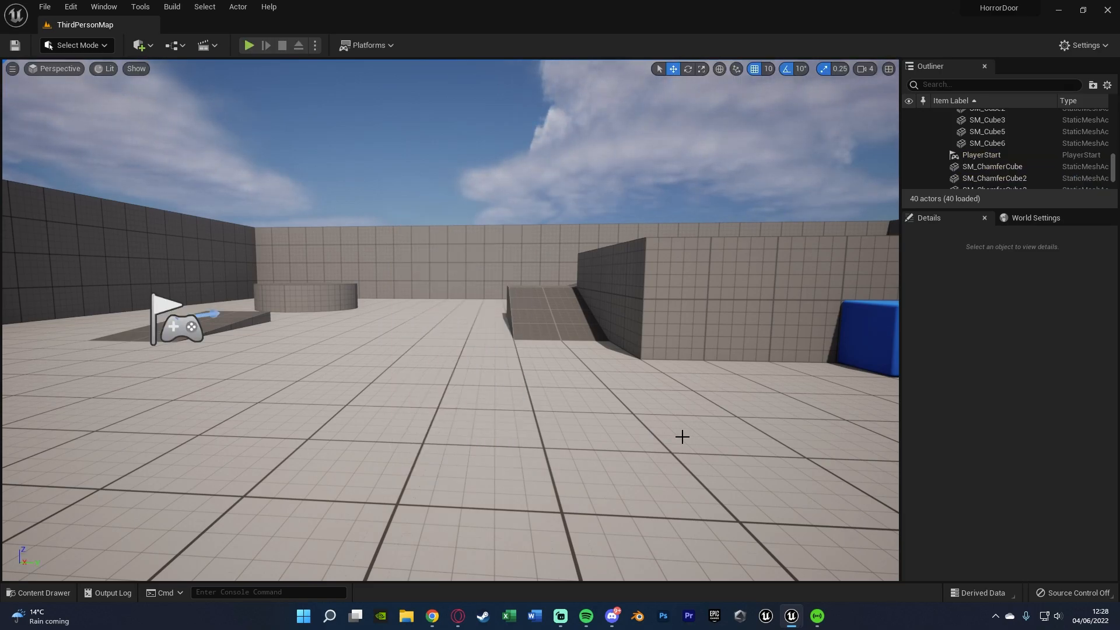
- Create an Actor blueprint class named DoorBP in the Content Drawer and open it
click(39, 593)
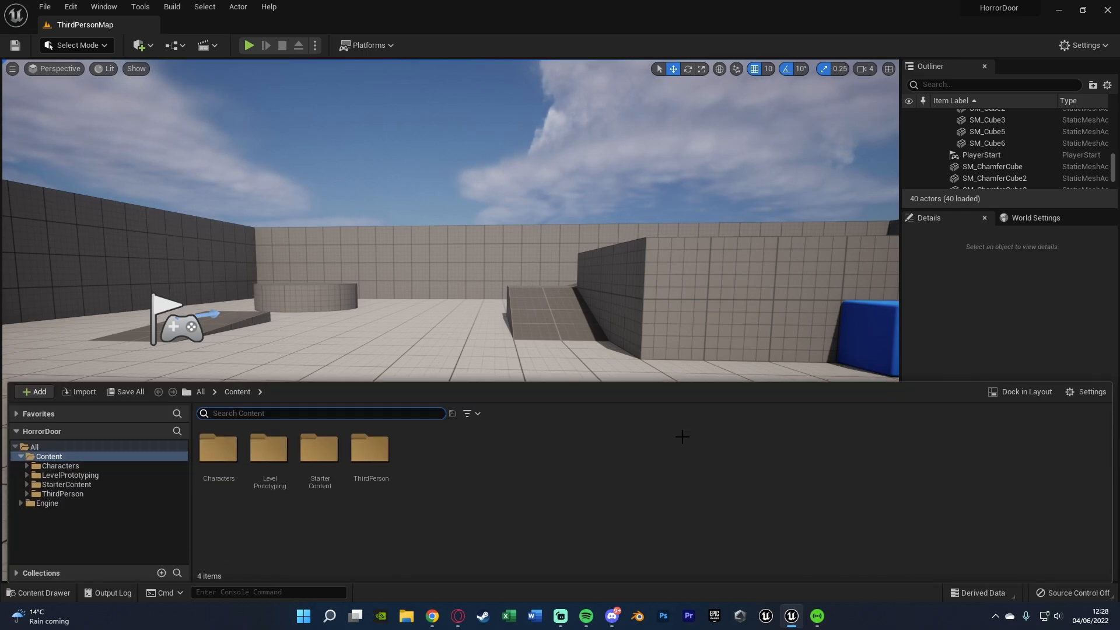
click(33, 391)
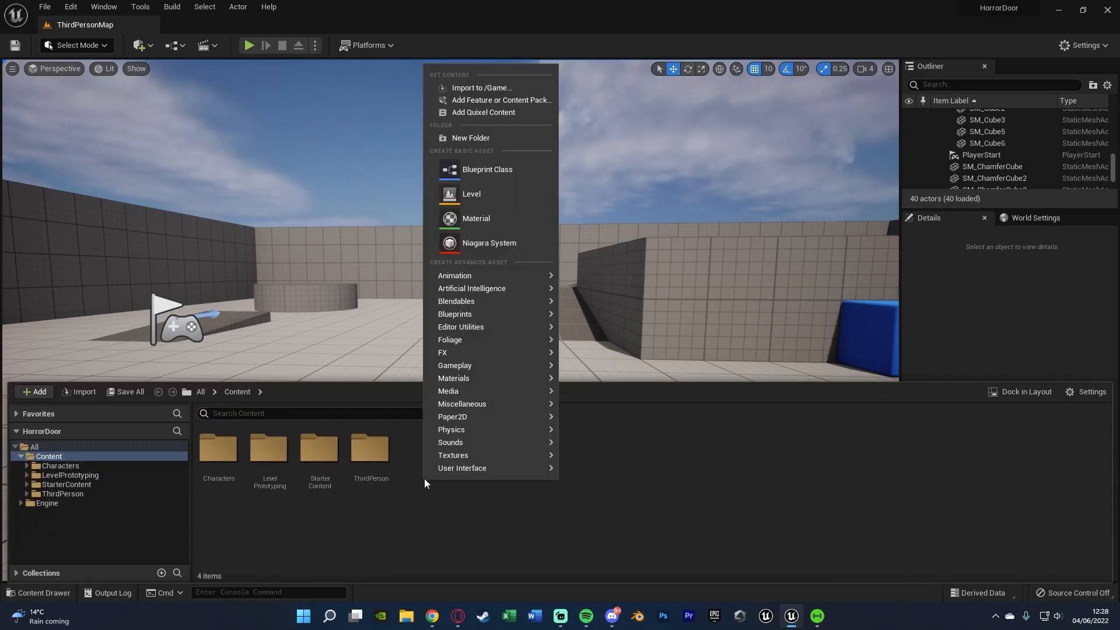
click(487, 170)
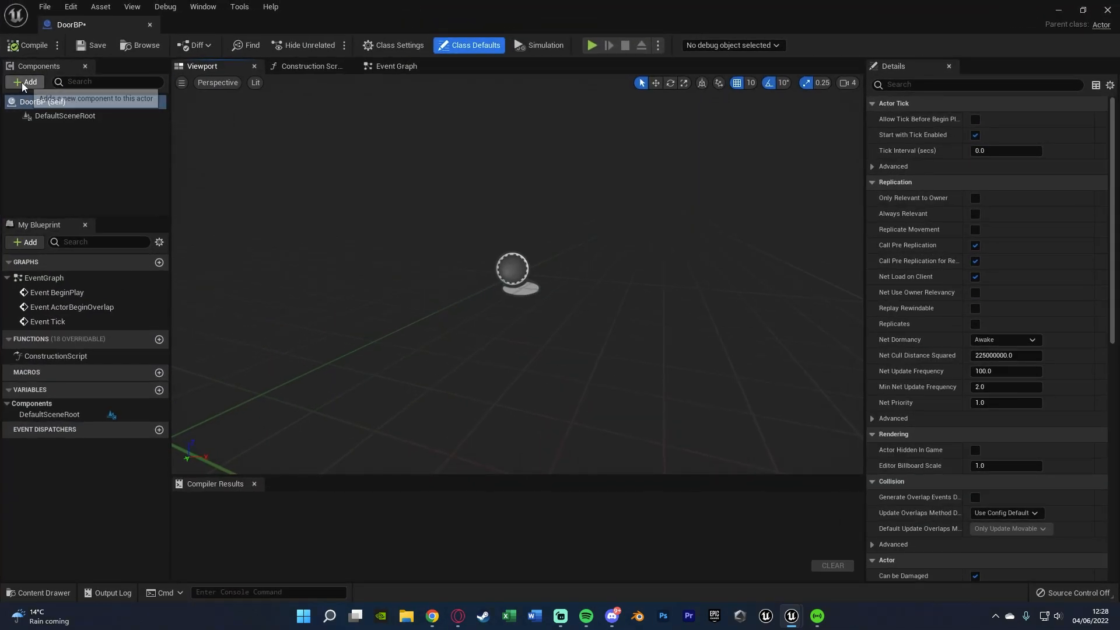
- Add a Static Mesh component named DoorSM and assign the door mesh
text(stat)
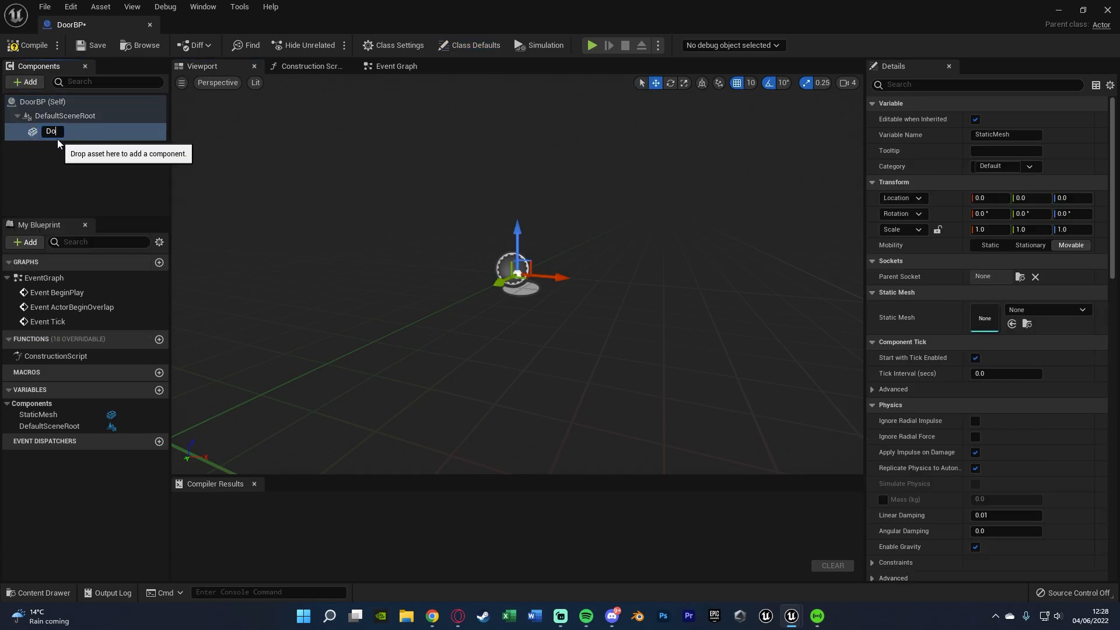
text(DoorSM)
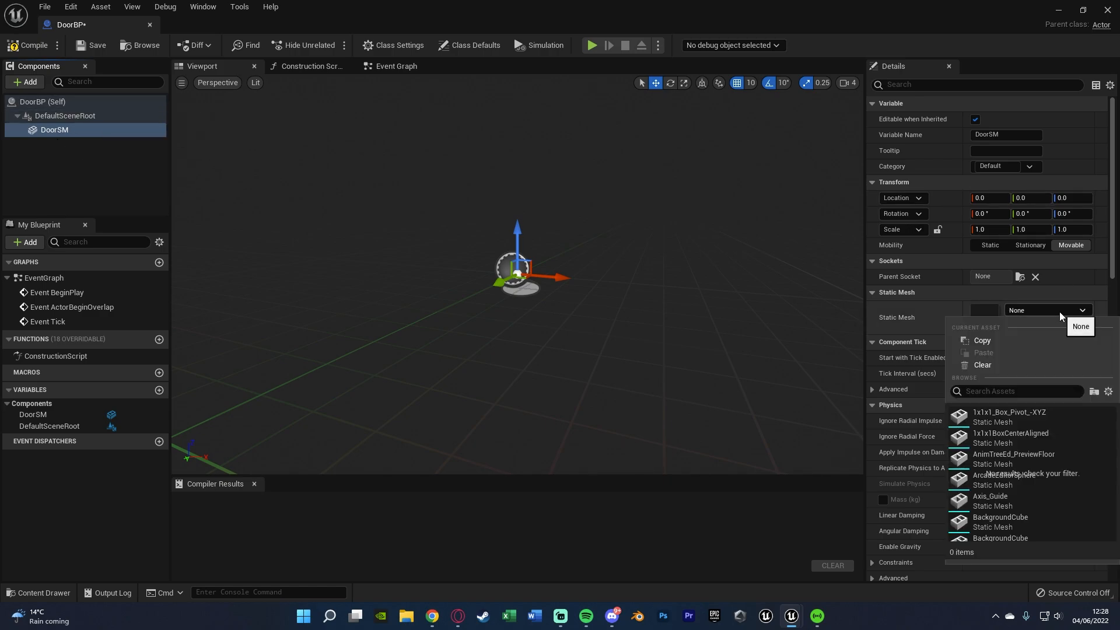
text(door)
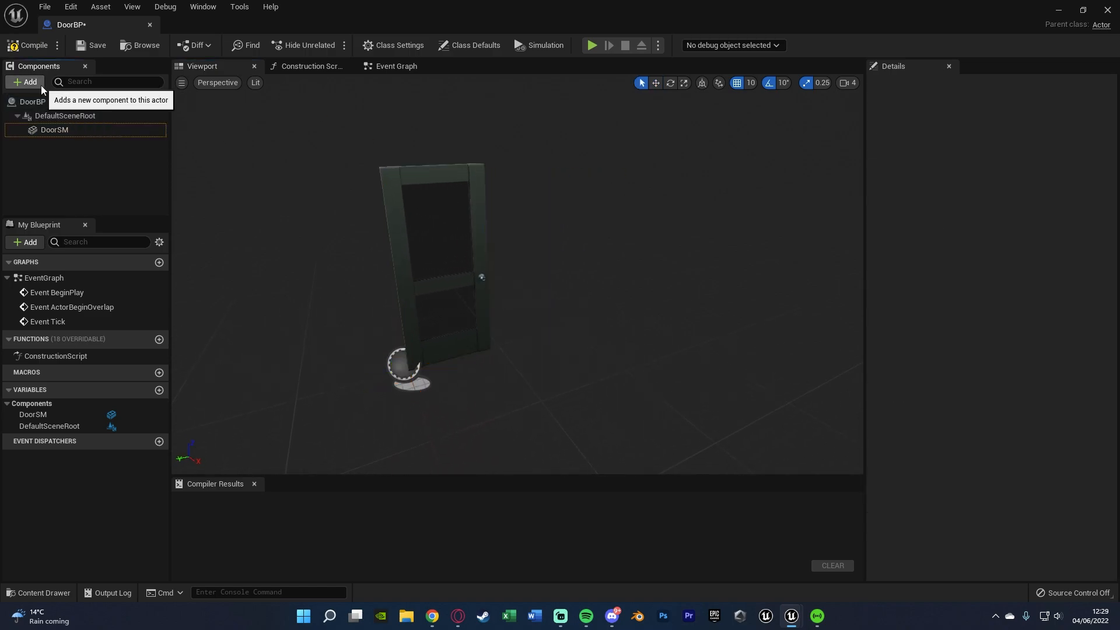
- Add EntryBox collision at location 50,-50,100, scale 1.25,2.25,3.25, plus a second box
text(box)
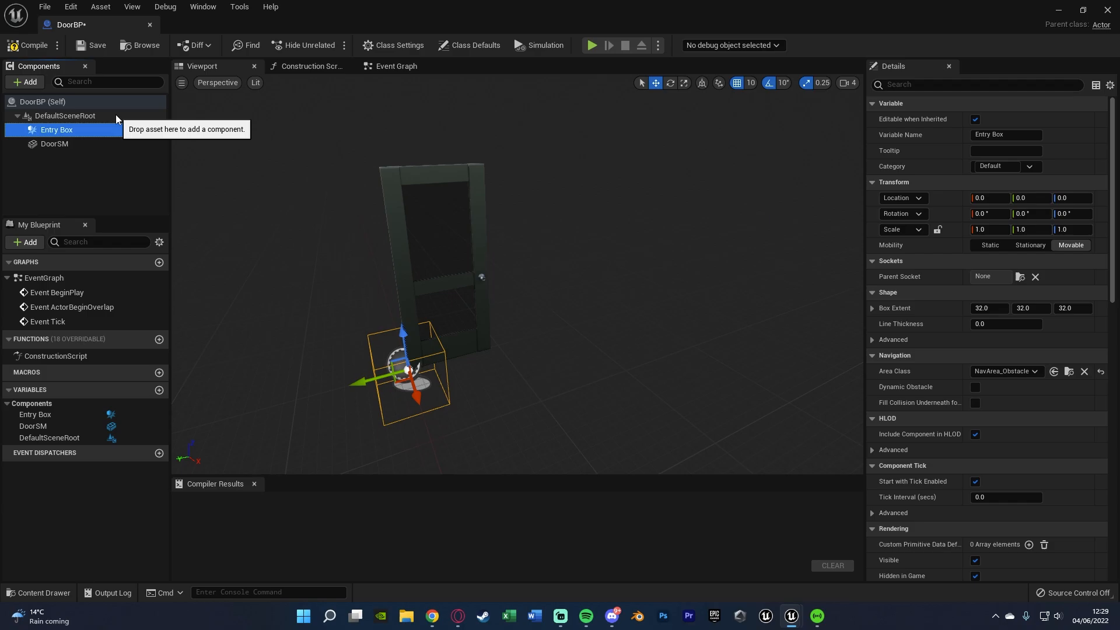
mouse_move(636, 289)
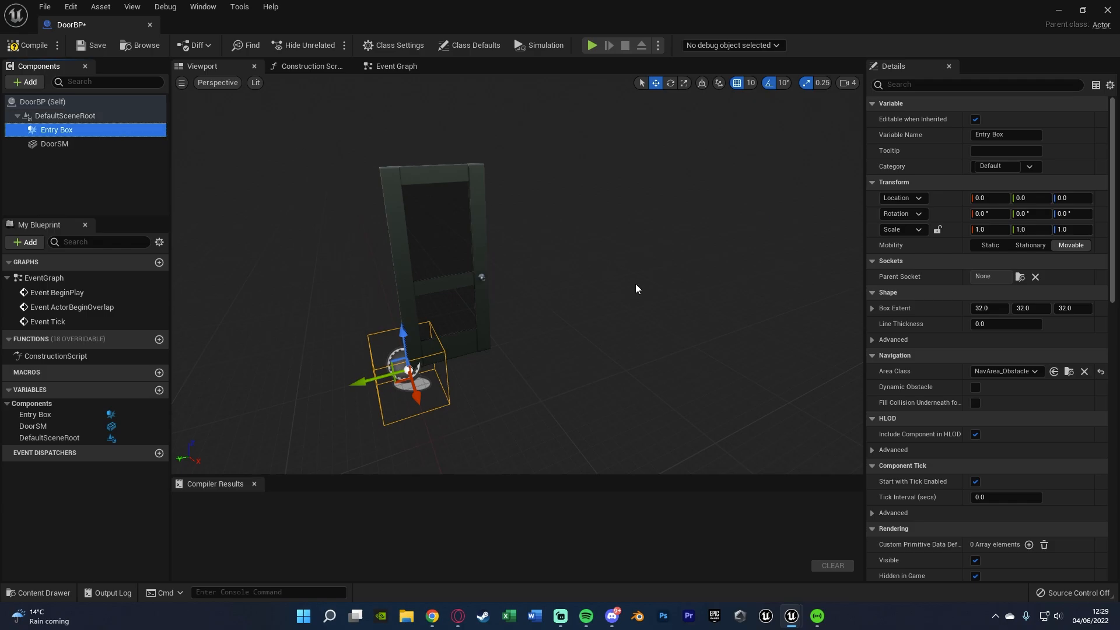
mouse_move(649, 111)
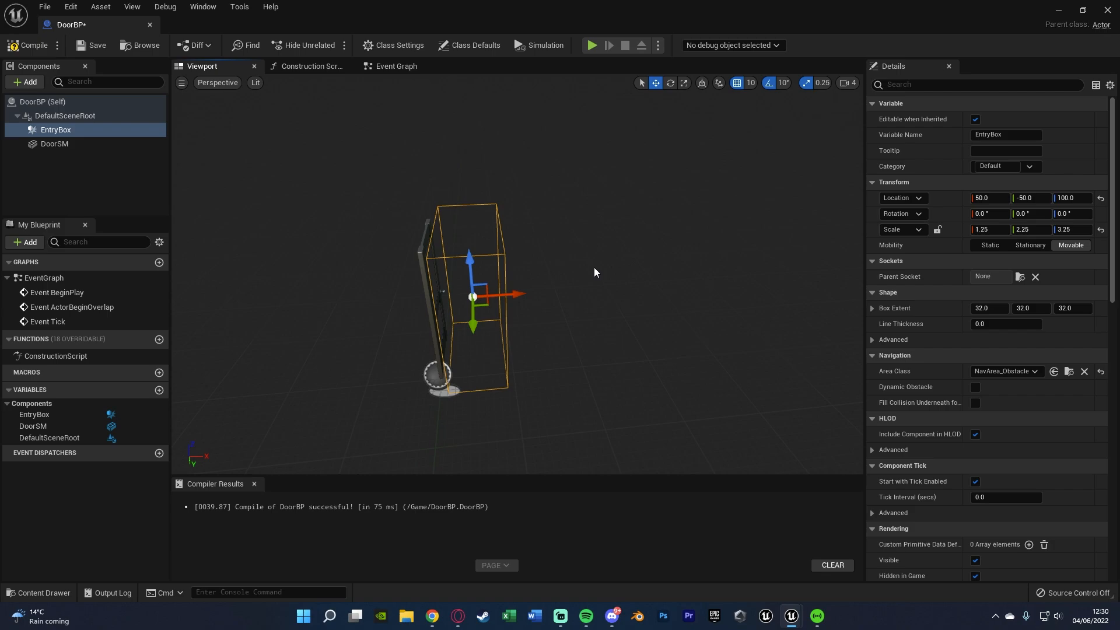
mouse_move(586, 283)
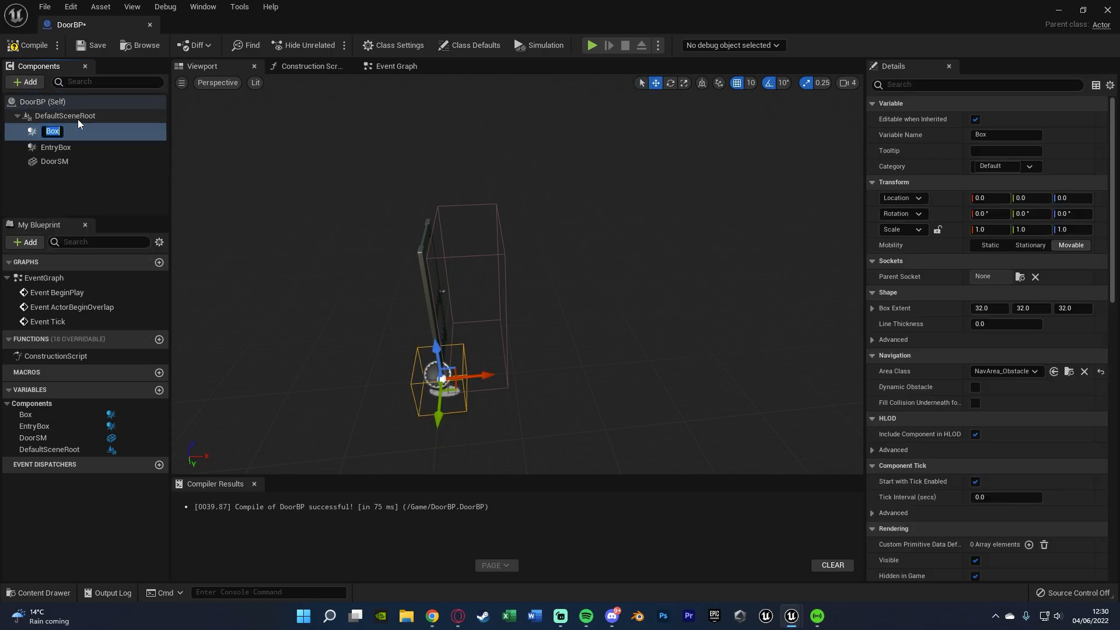
- Rename the box ExitBox, place it at -170,-40,110 with scale 1,2.5,4, and save
text(ExitBox)
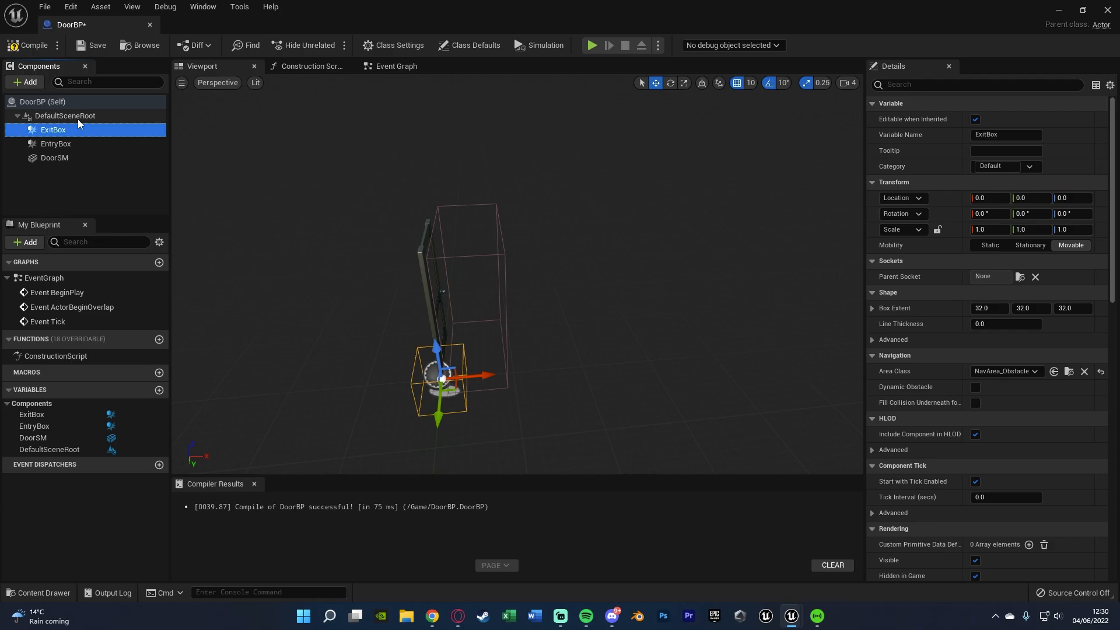
drag(443, 379, 334, 388)
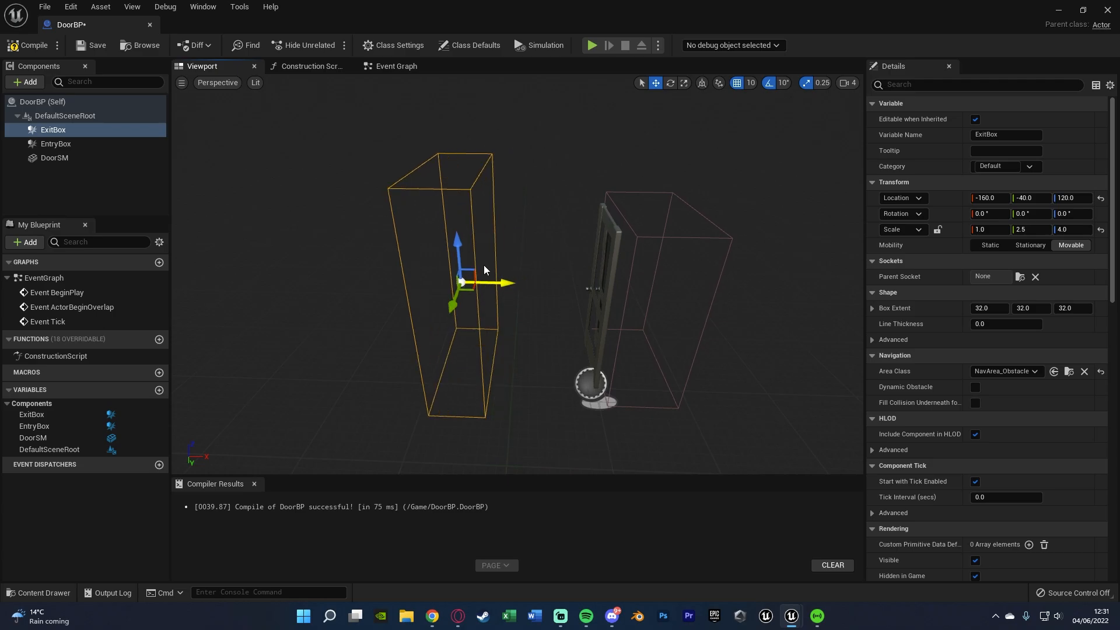
drag(462, 284, 455, 289)
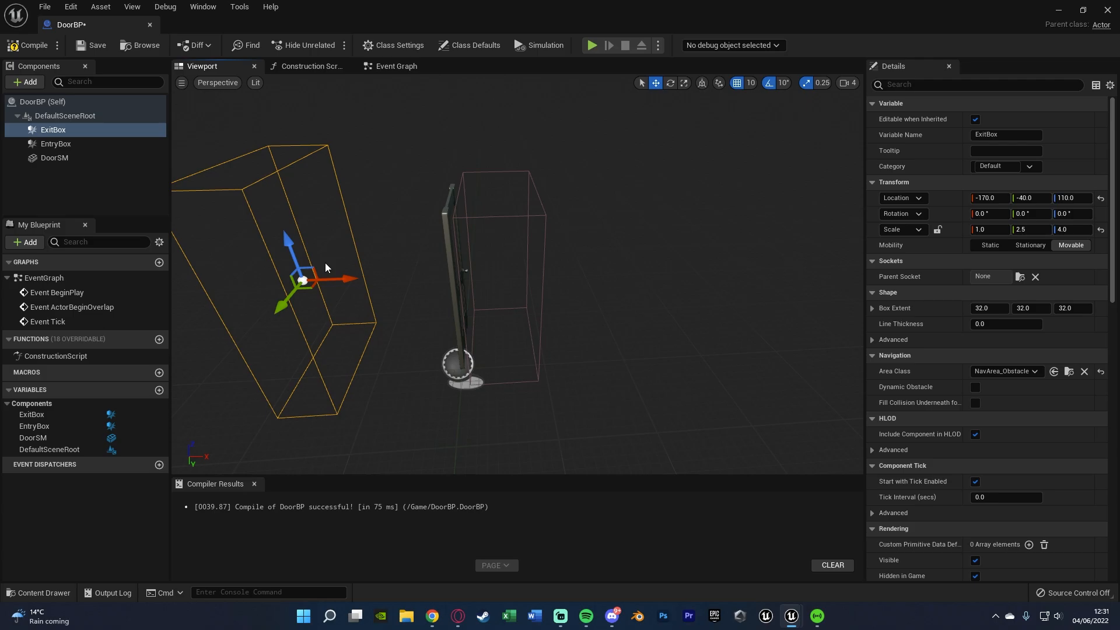
mouse_move(95, 45)
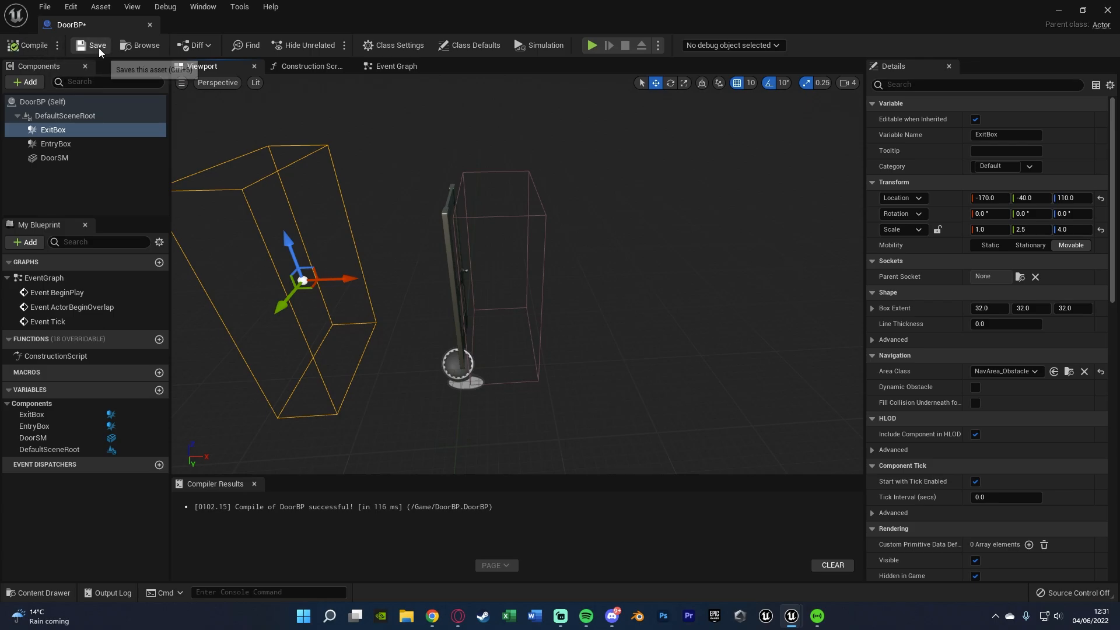
click(97, 45)
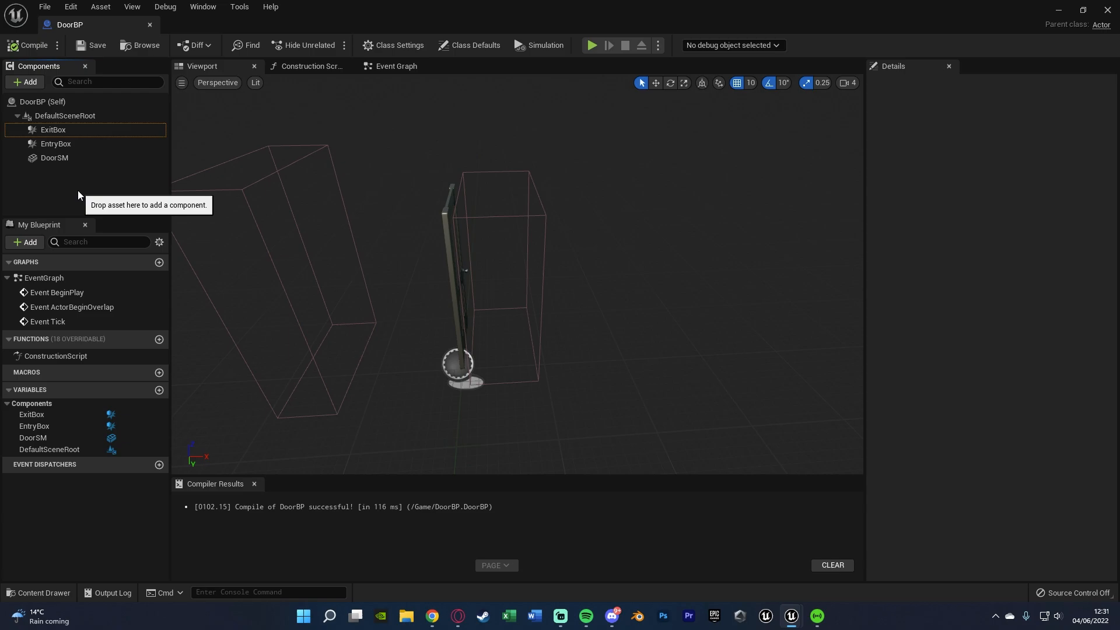
- Add Begin Overlap and End Overlap events for EntryBox in the event graph
click(395, 66)
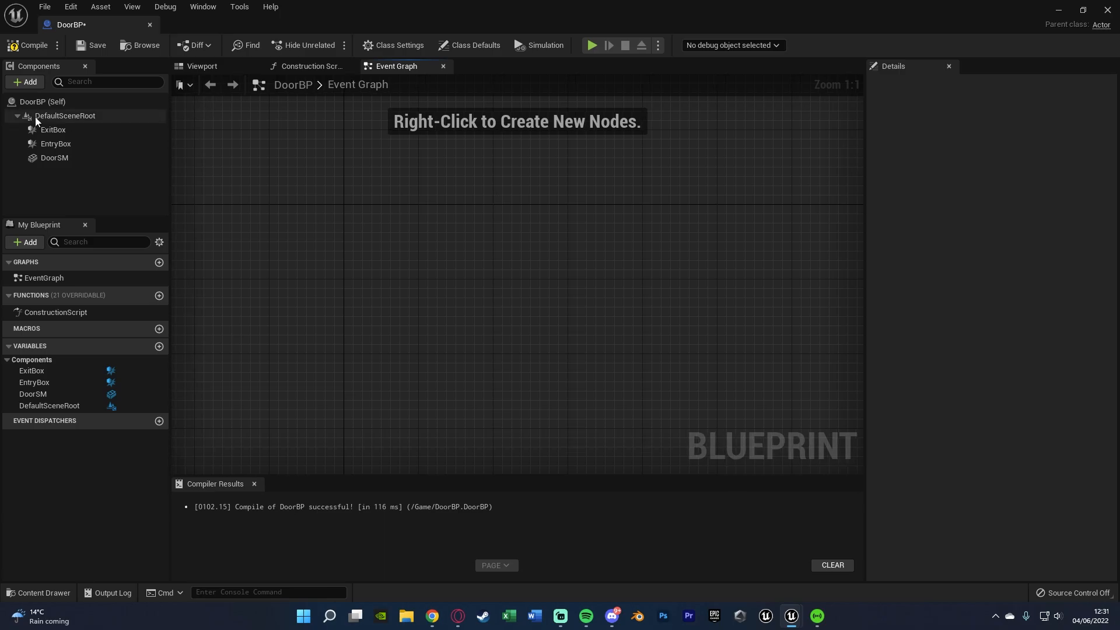
right_click(55, 143)
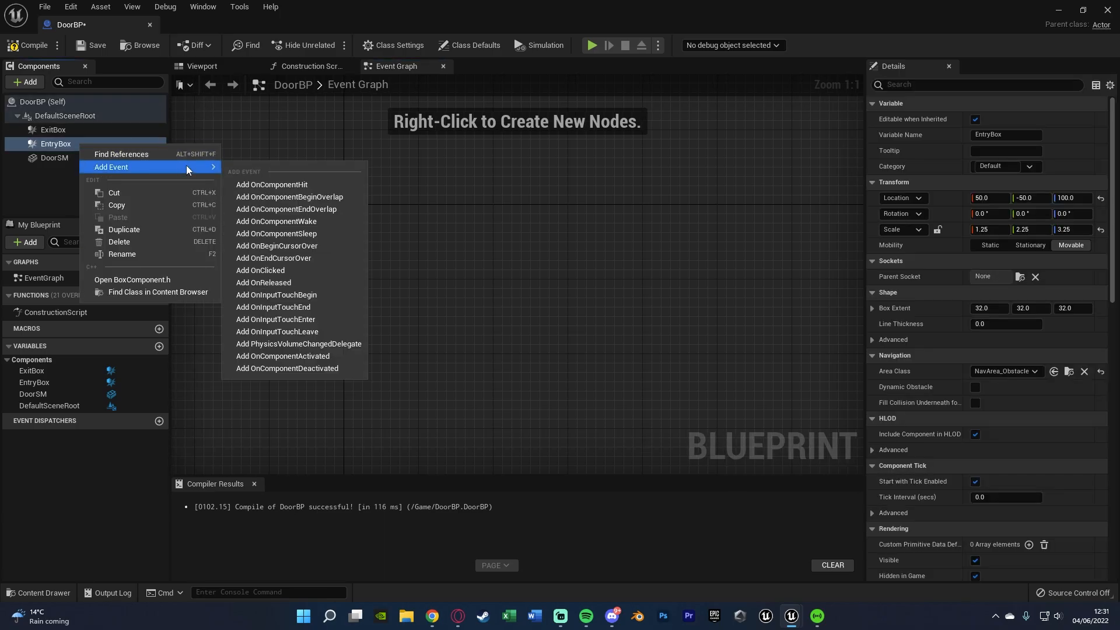
click(289, 197)
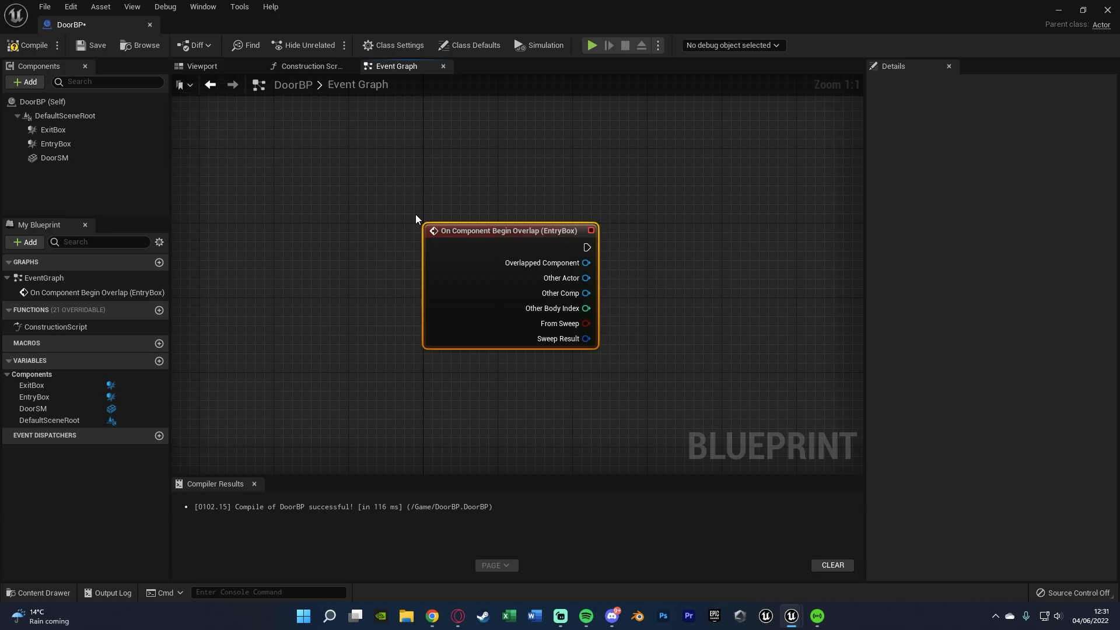
drag(509, 230, 340, 132)
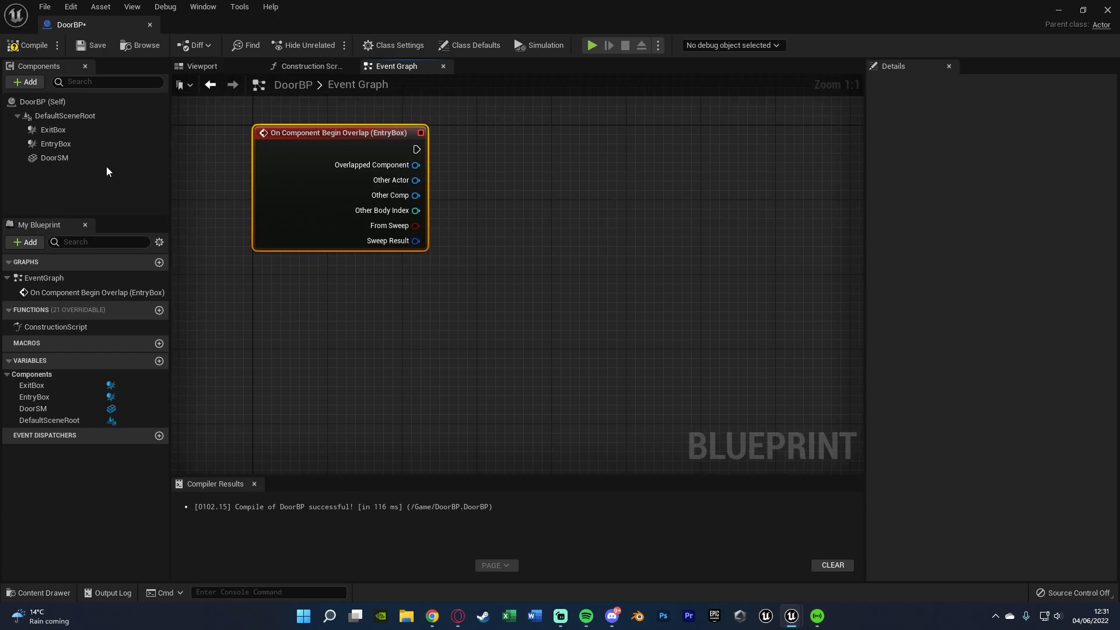
right_click(55, 143)
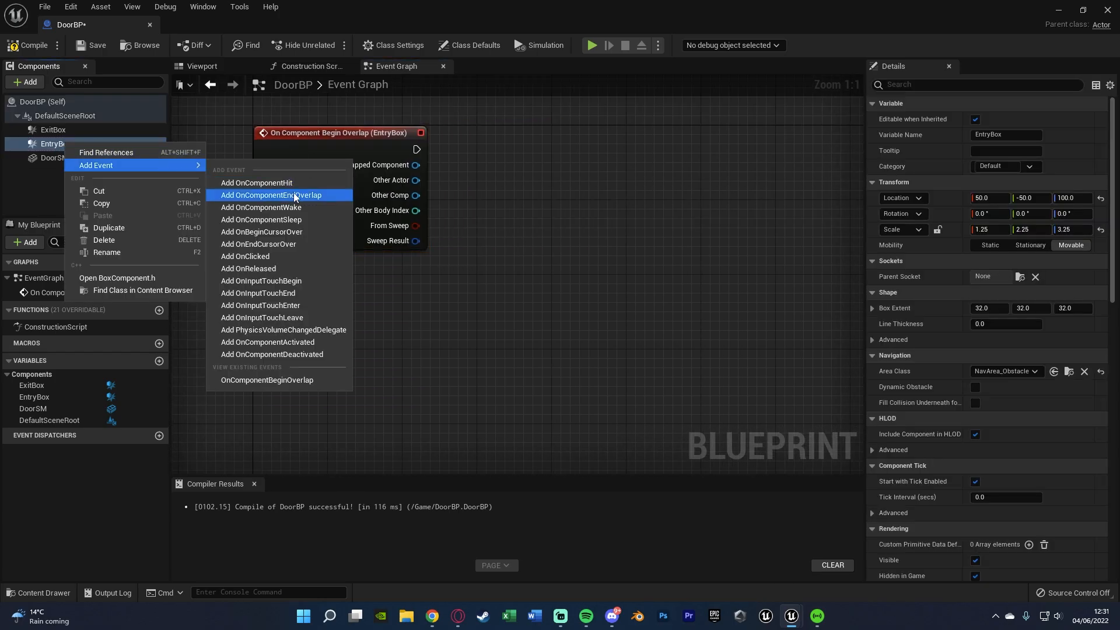
click(271, 194)
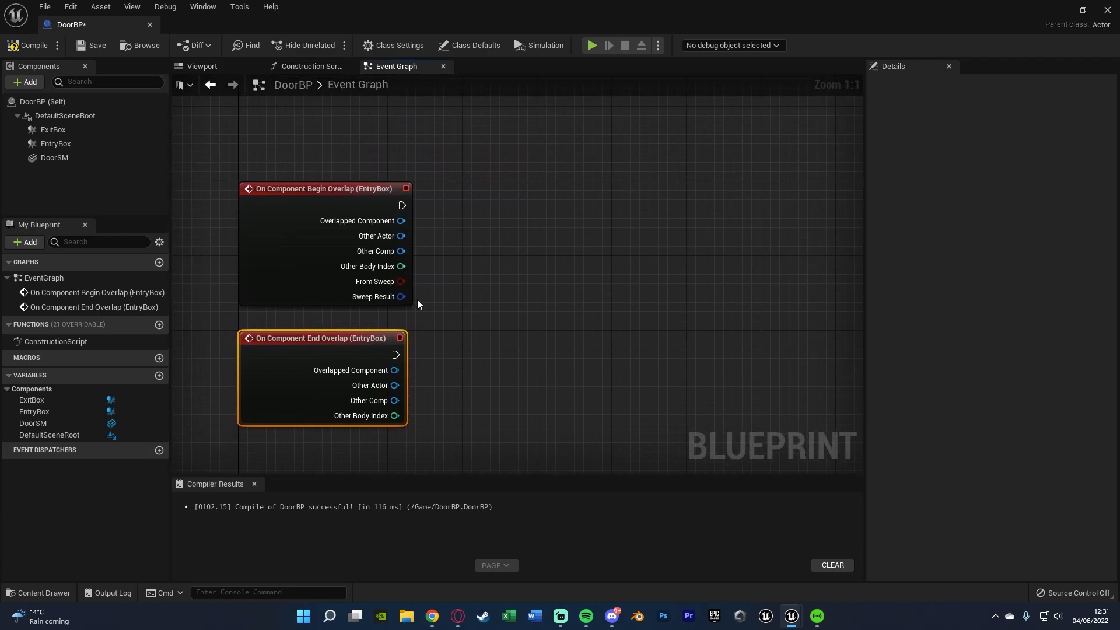
- Cast both overlaps to BP_ThirdPersonCharacter, then Enable/Disable Input via Get Player Controller
drag(402, 236, 465, 217)
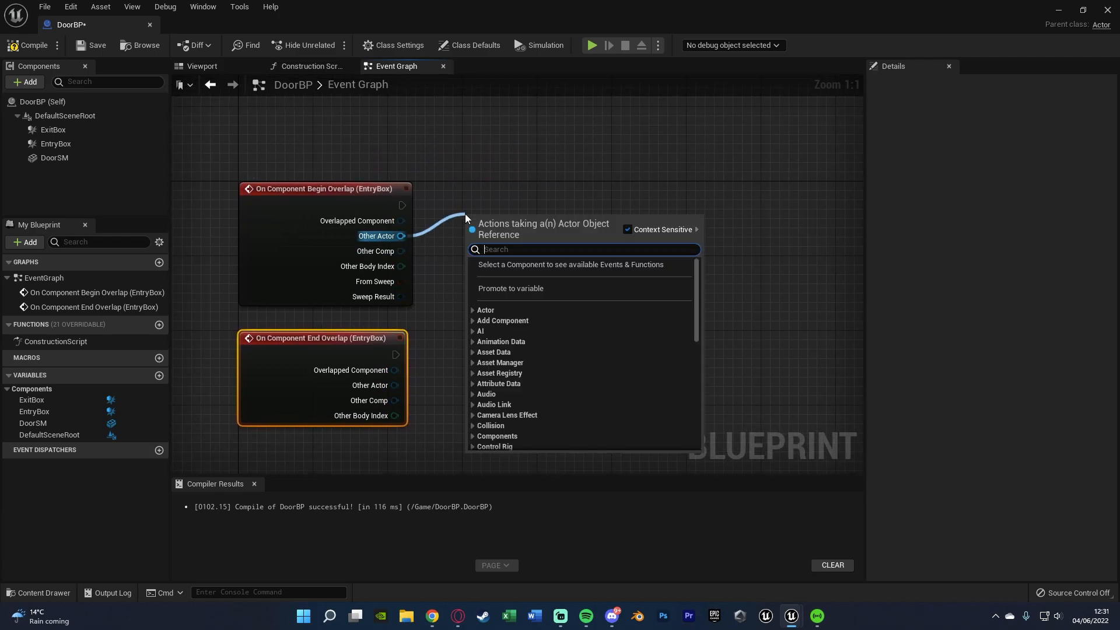
text(cast to)
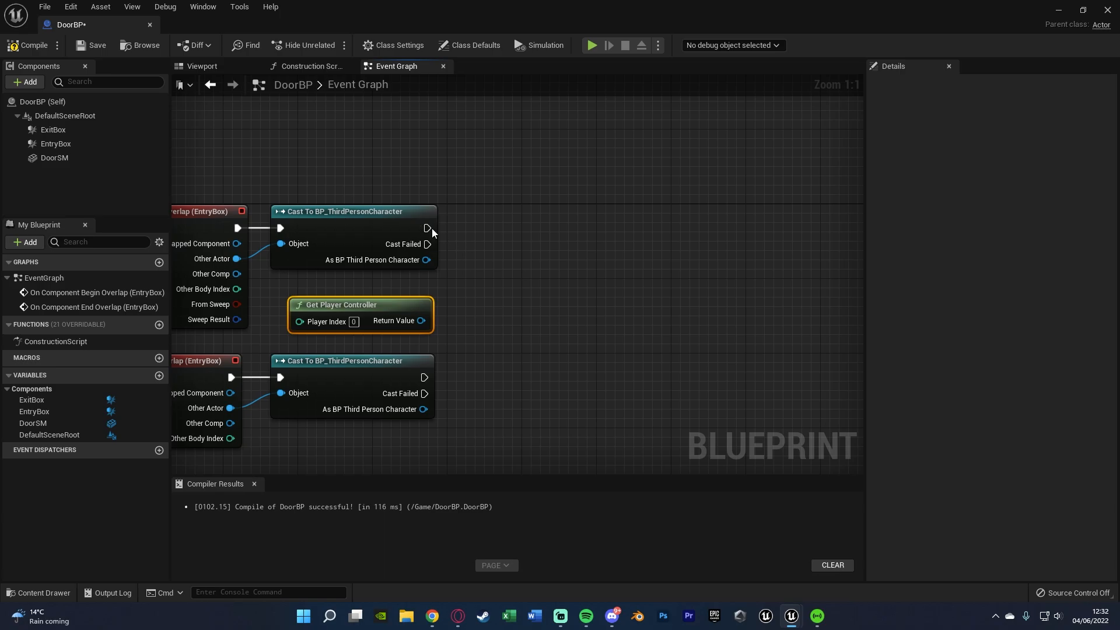
drag(427, 227, 497, 230)
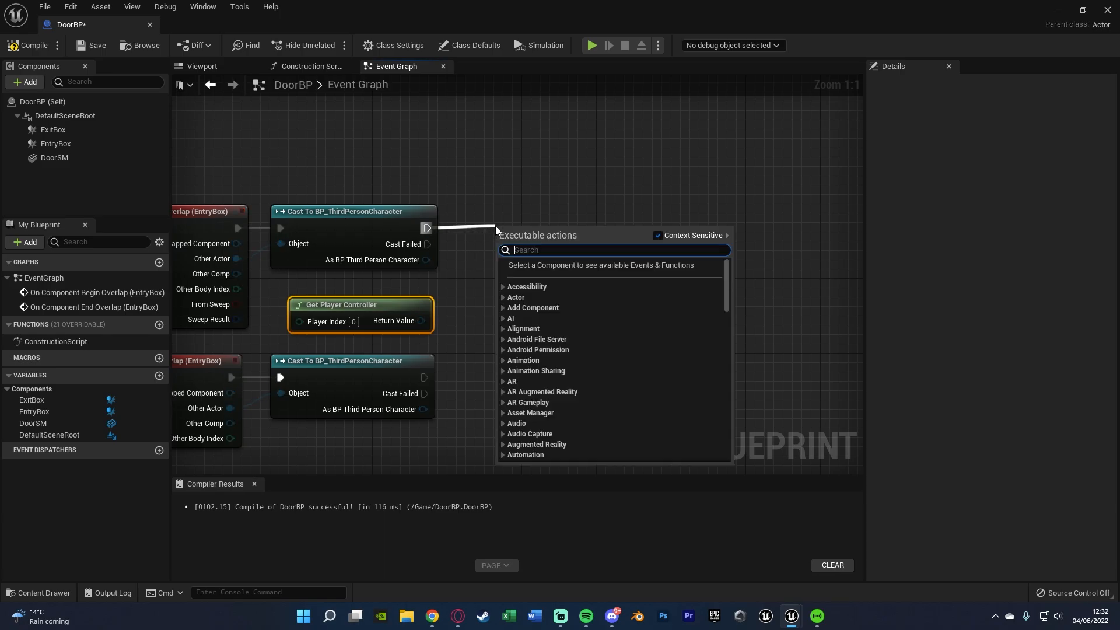
text(enable)
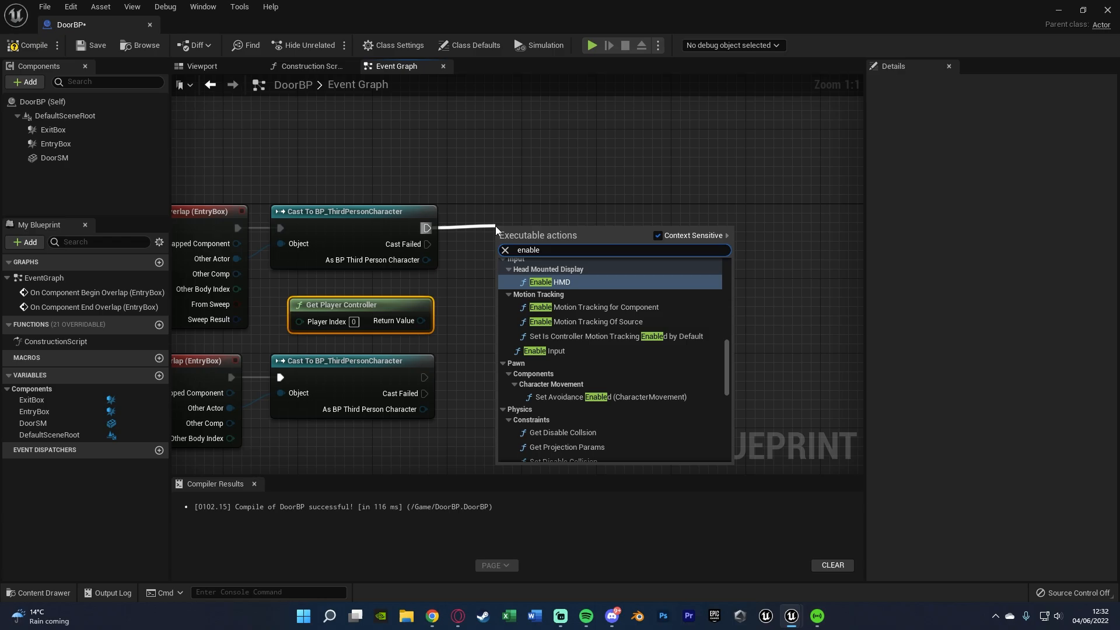
click(546, 350)
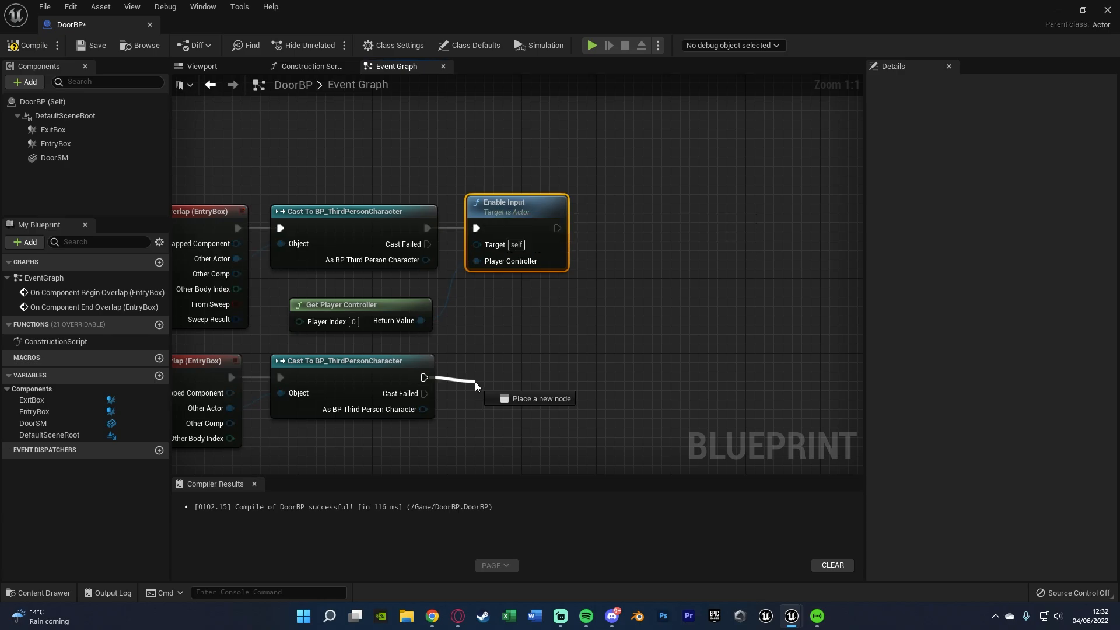
click(515, 388)
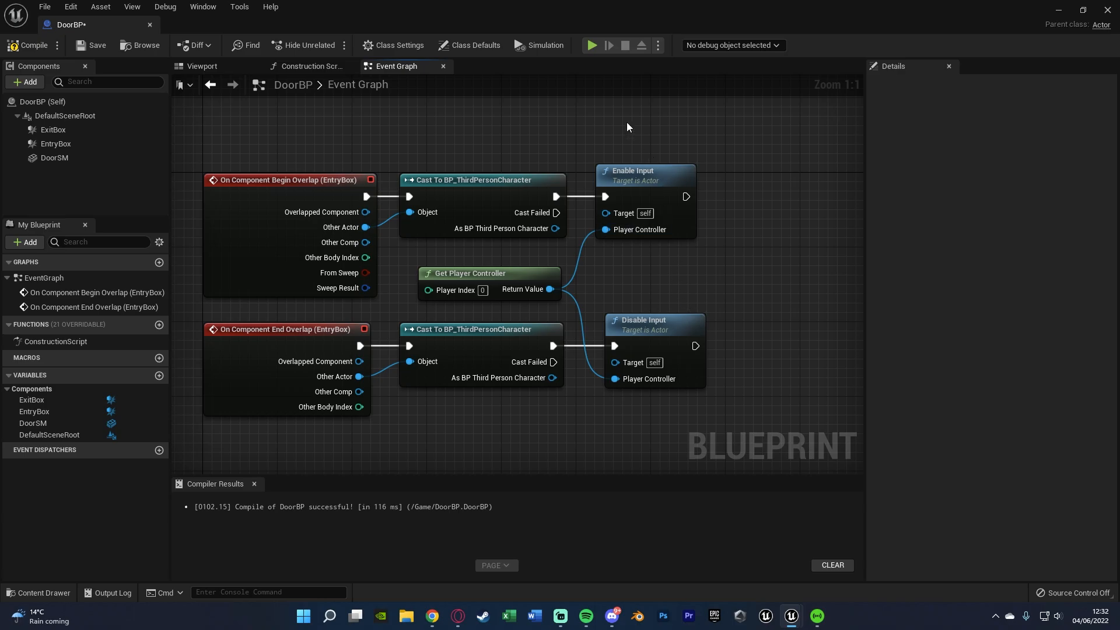
click(642, 320)
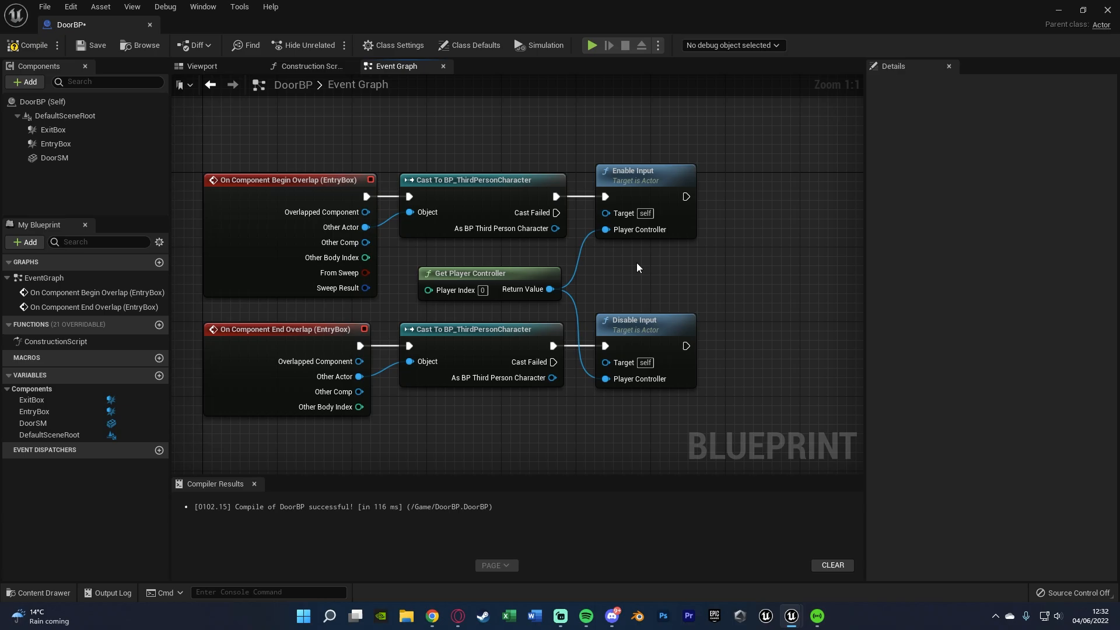
mouse_move(711, 366)
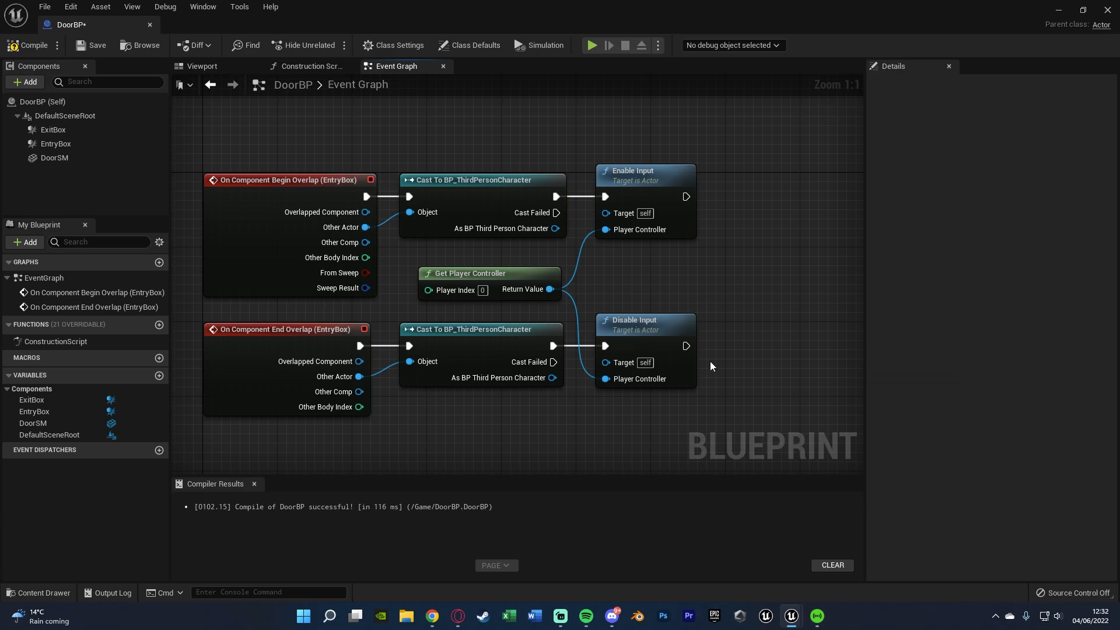
mouse_move(649, 237)
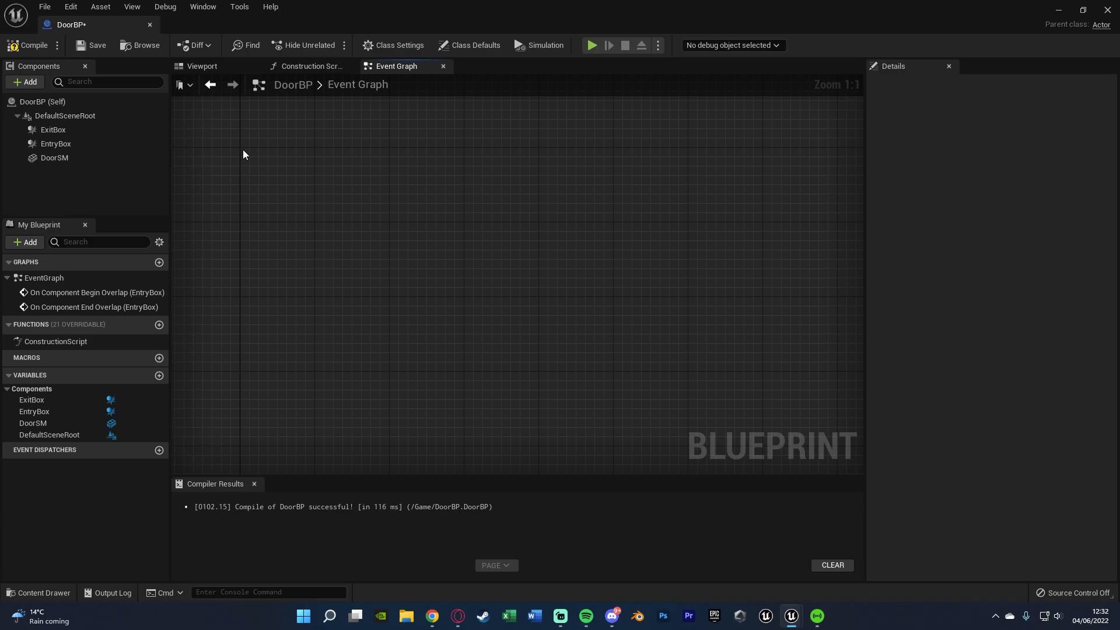
- Add a keyboard E input event node to the DoorBP event graph
right_click(245, 154)
text(e keyboard)
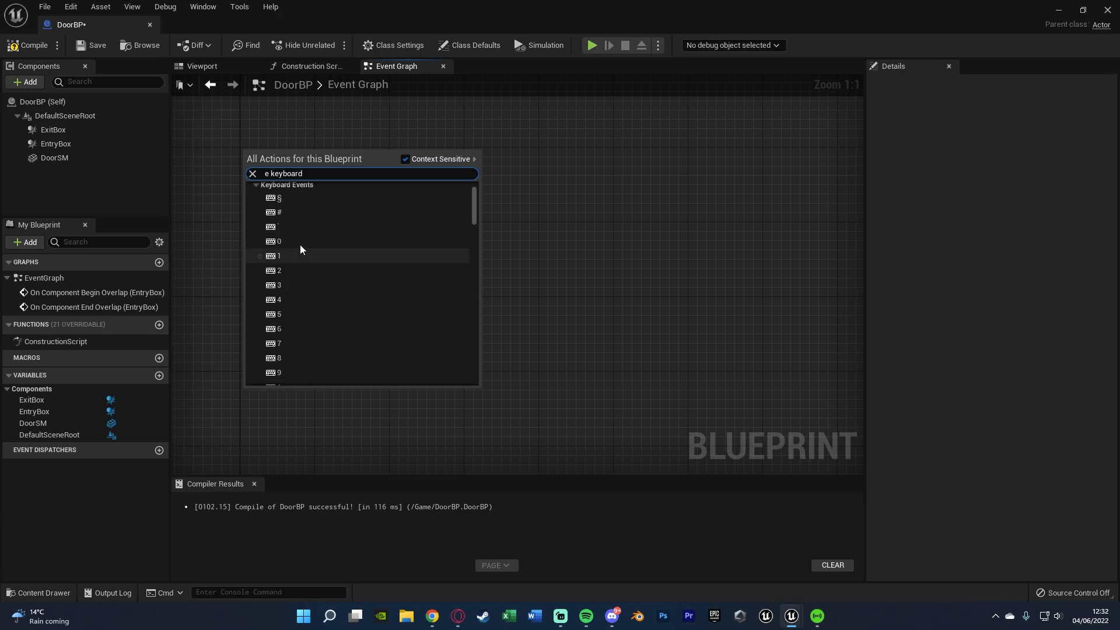
click(274, 198)
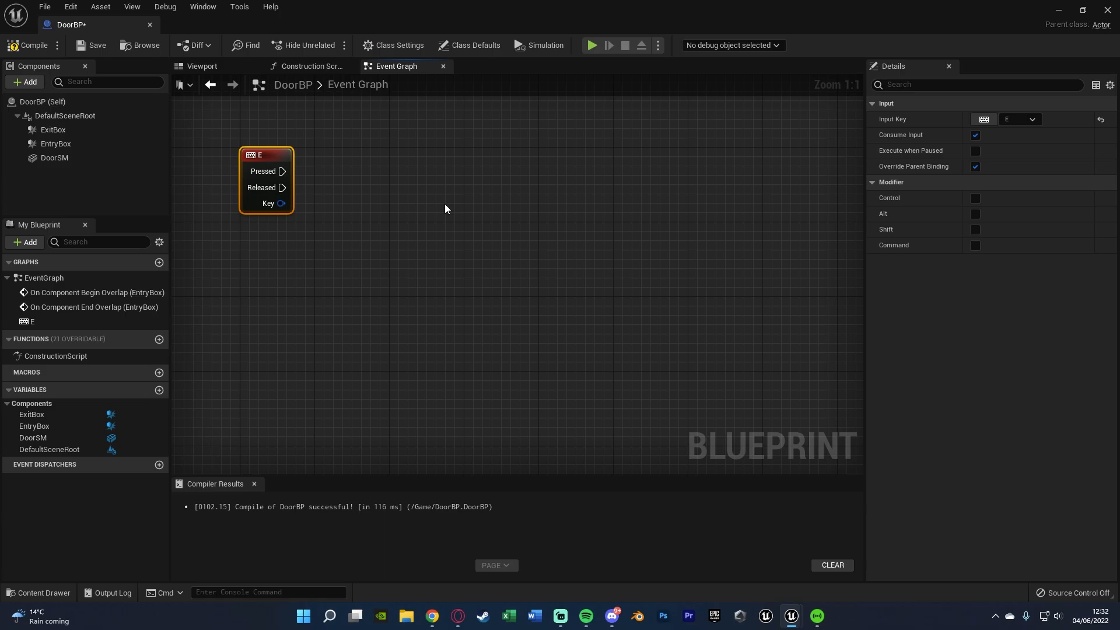
scroll(down, 3)
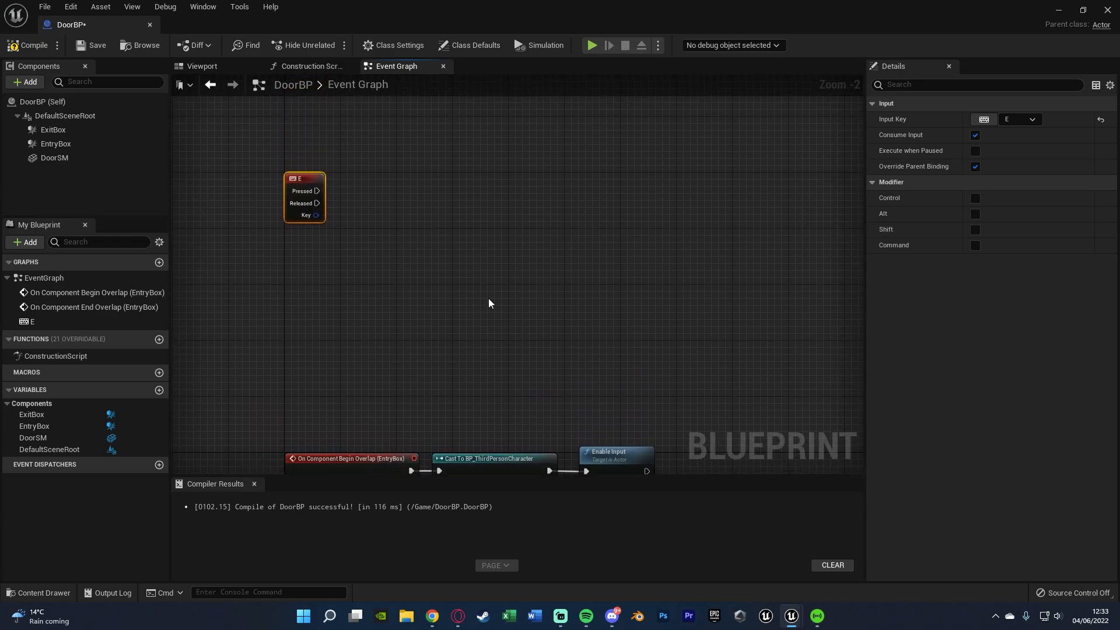
- Connect E Pressed to a Do Once node that plays a timeline named Door Timeline
drag(318, 190, 361, 228)
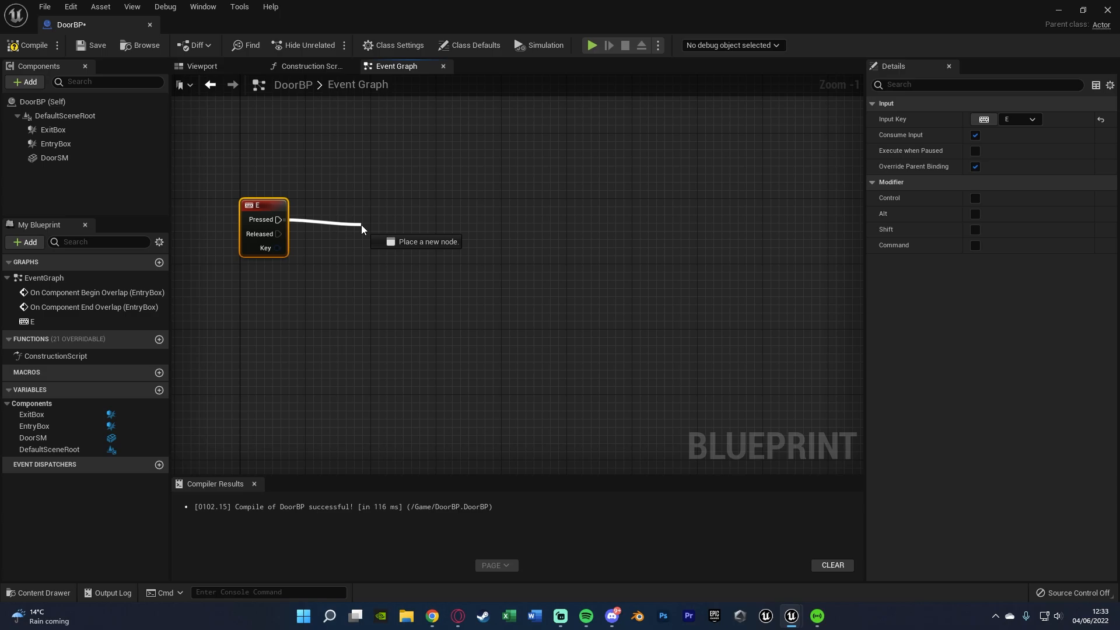
text(doonce)
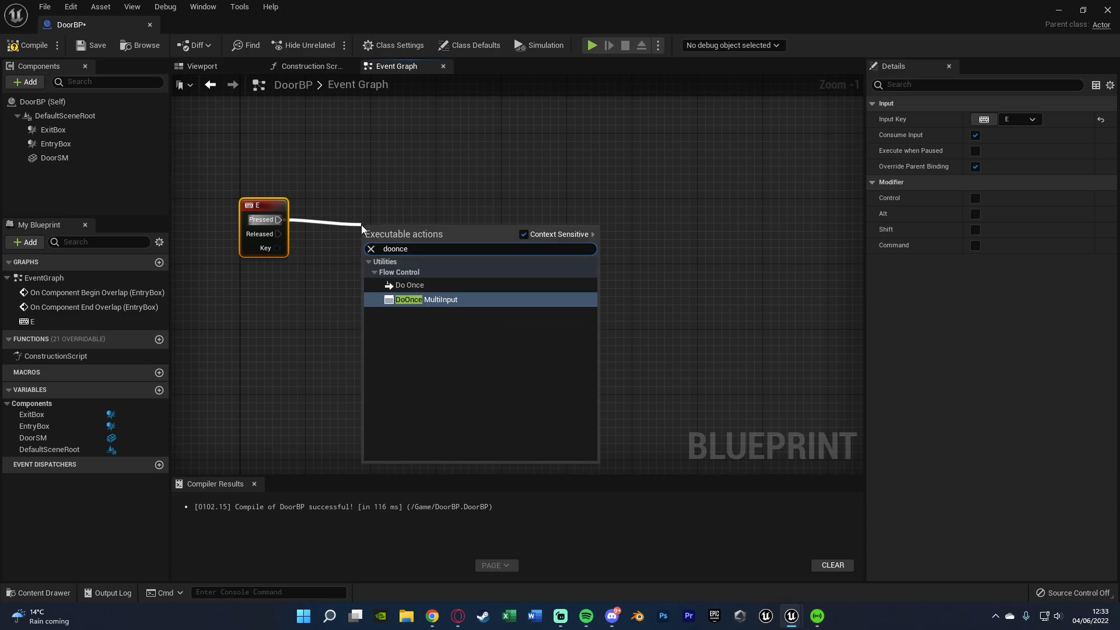
click(410, 284)
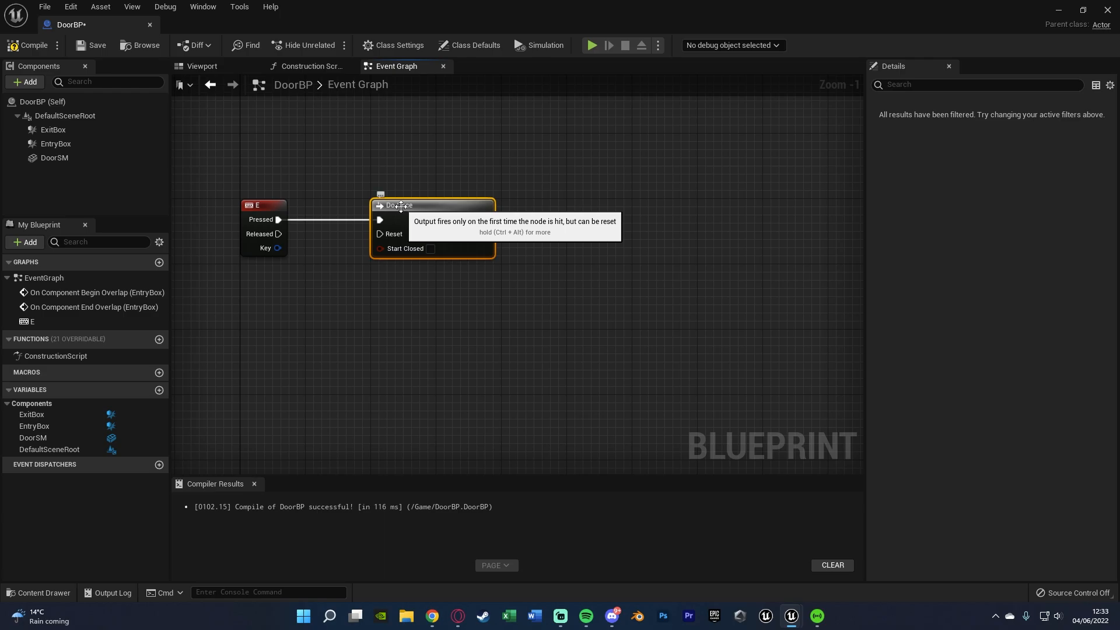
mouse_move(513, 227)
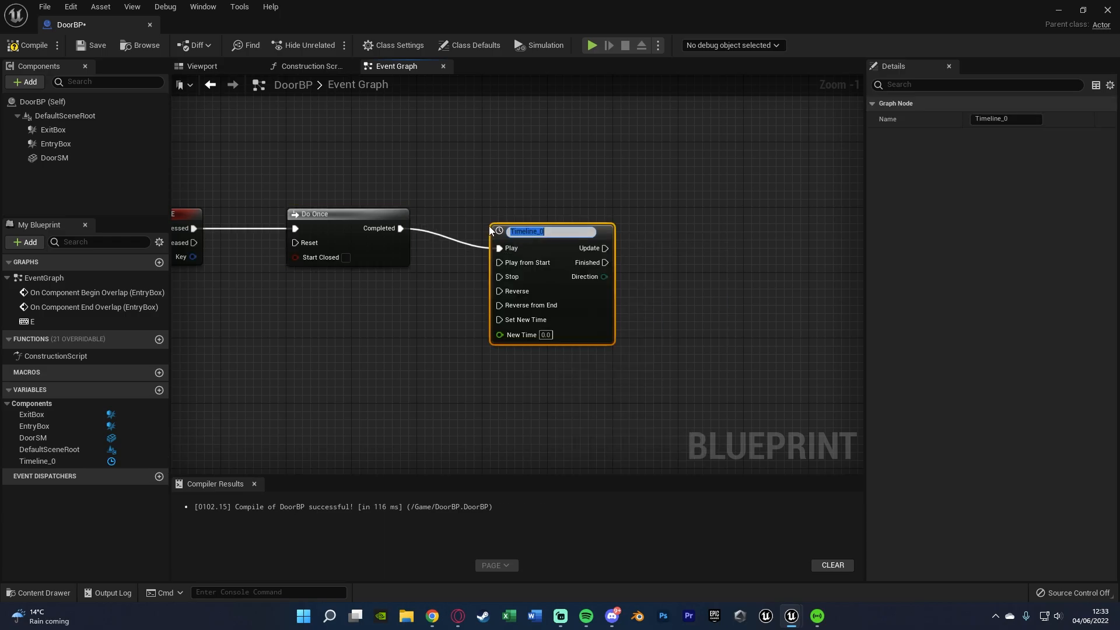
text(Door)
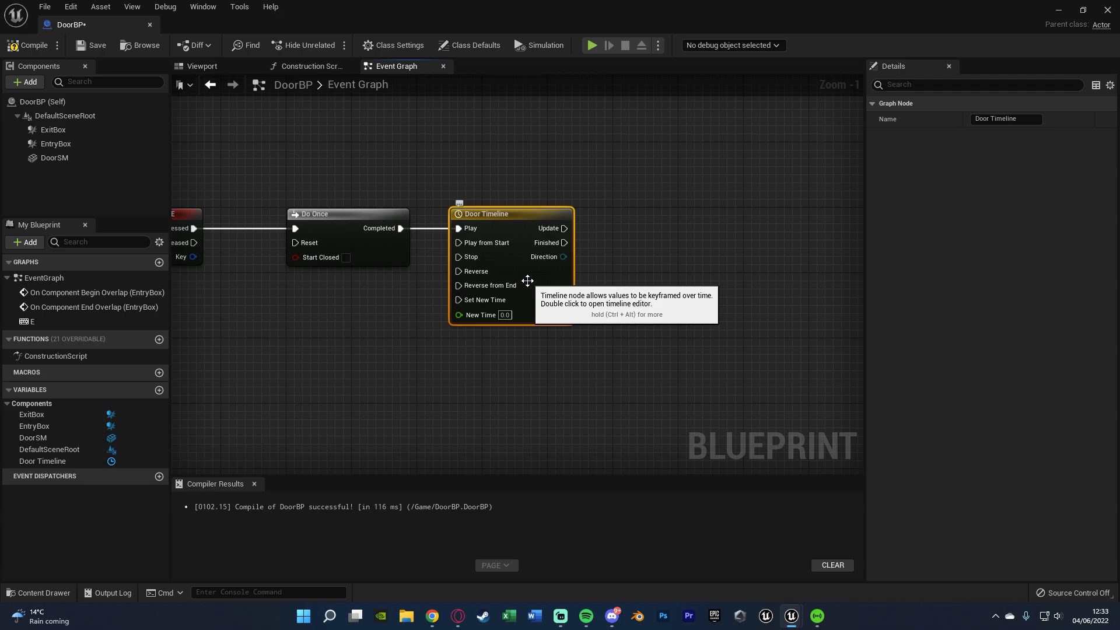
- Set Door Timeline length to 0.5 and add a Door Track keyed 0→0 and 0.5→-100
double_click(486, 213)
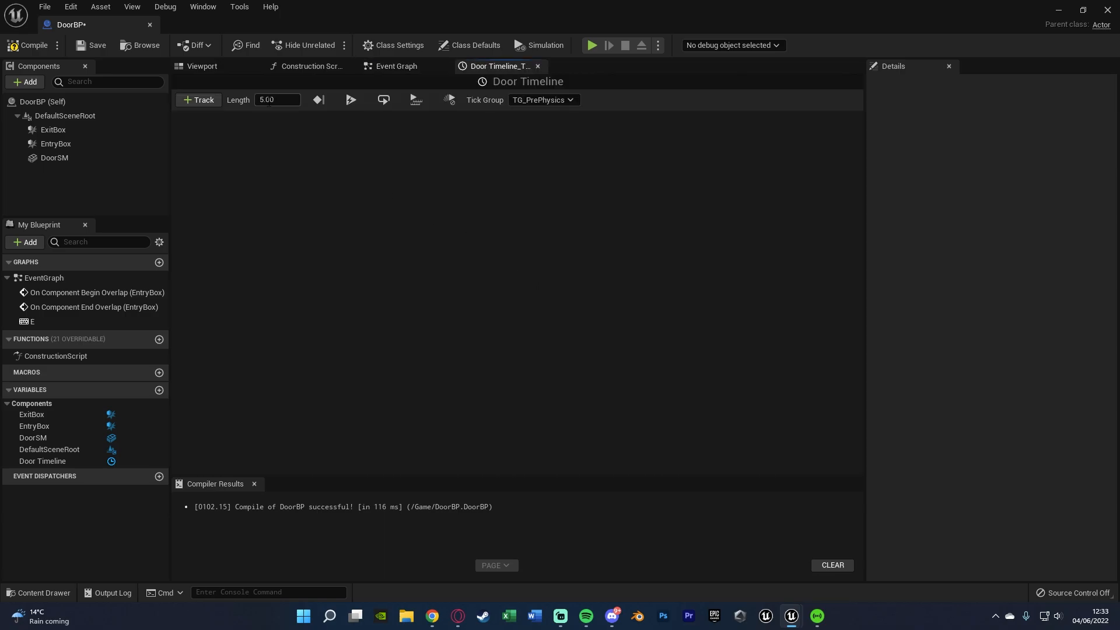
click(277, 99)
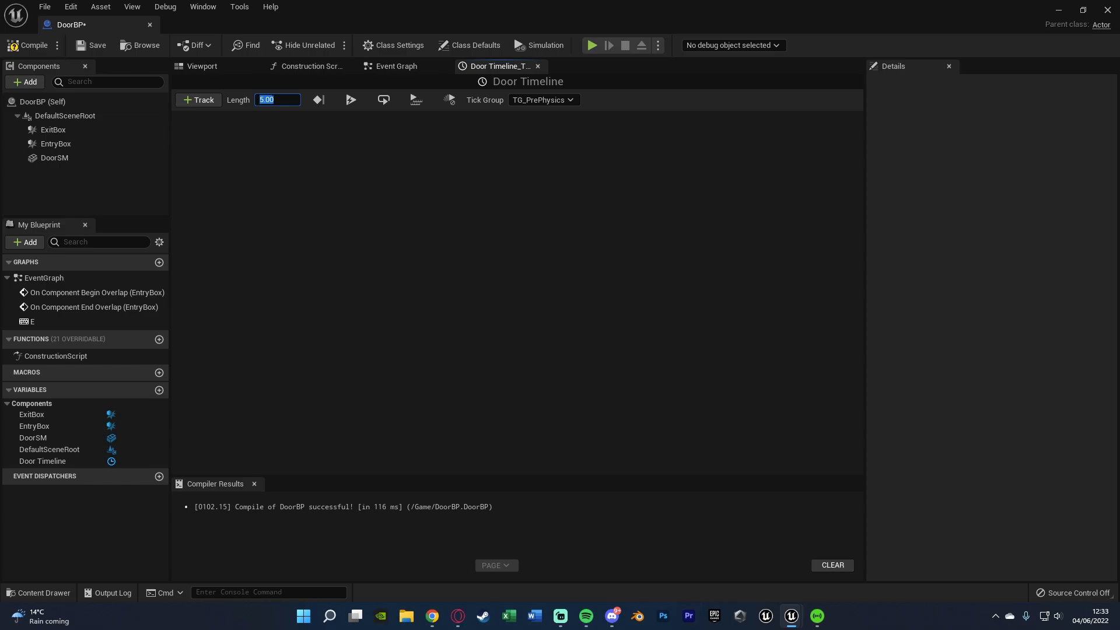
text(0.50)
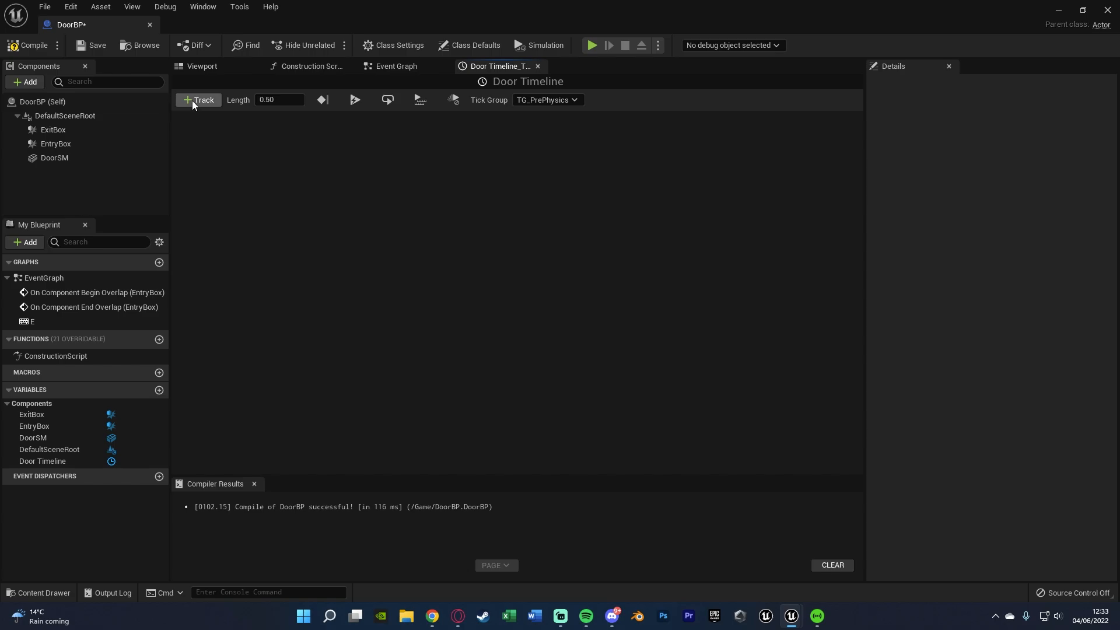
click(198, 99)
text(Door Track)
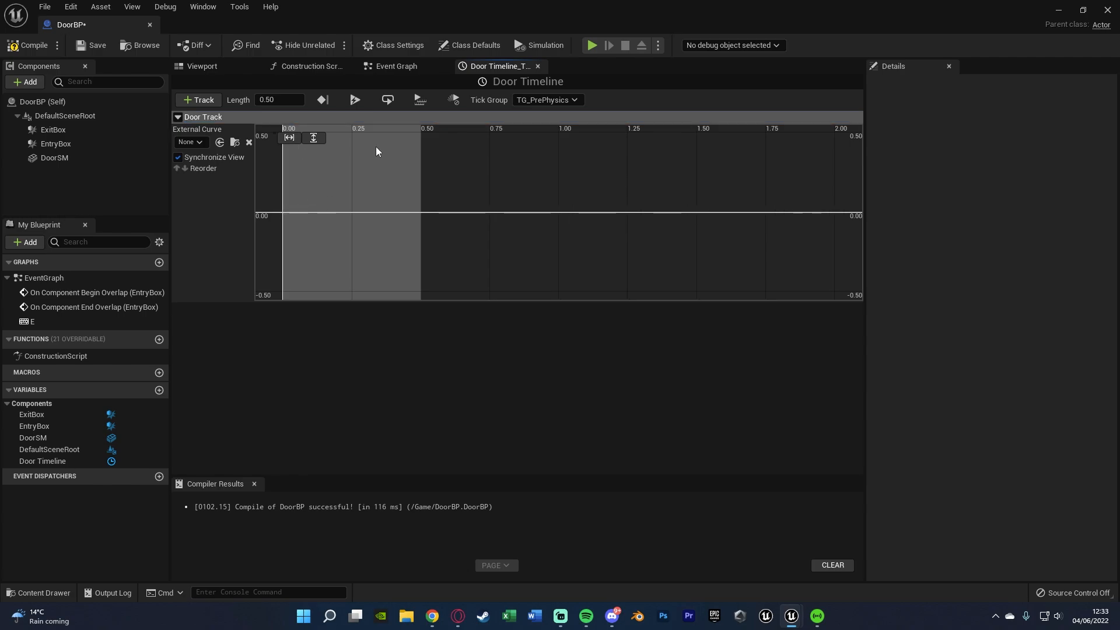
mouse_move(488, 128)
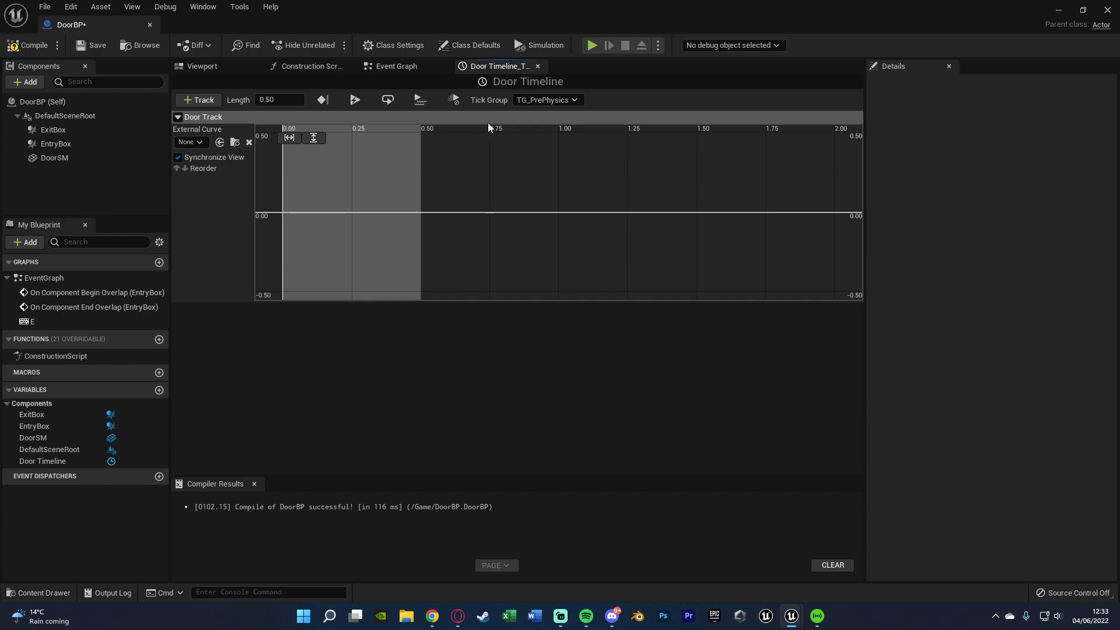
mouse_move(305, 168)
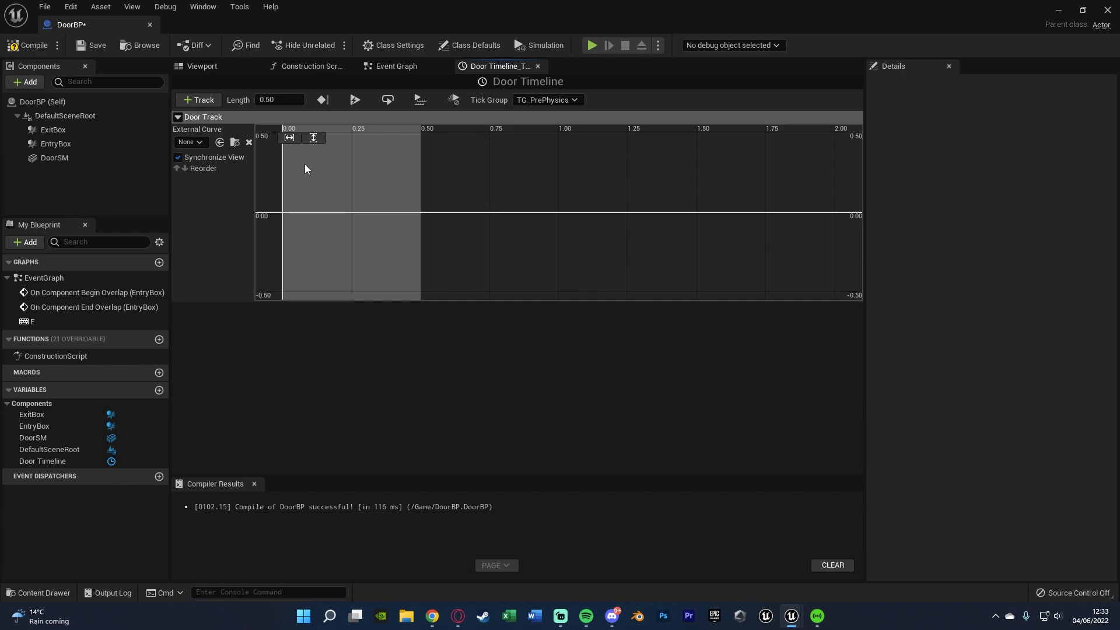
click(304, 165)
text(-100)
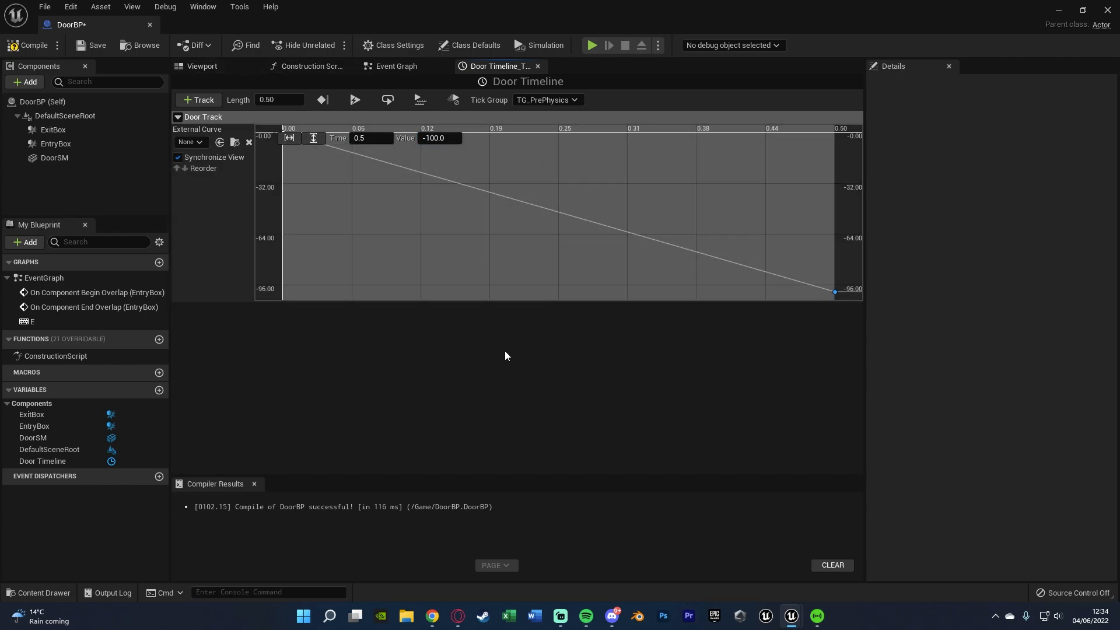
mouse_move(585, 318)
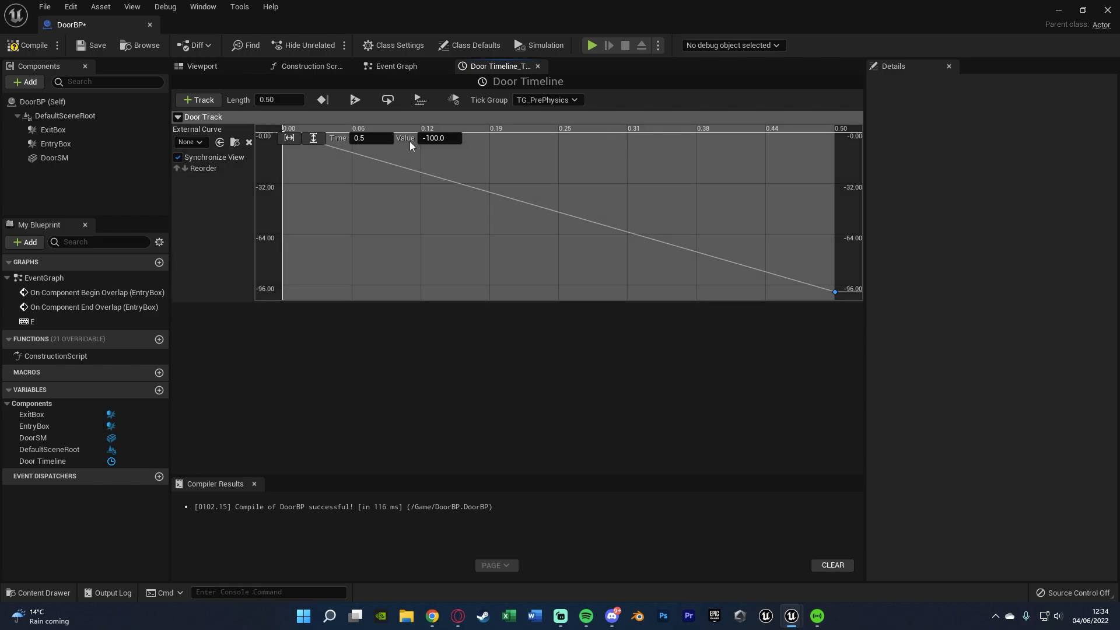
click(201, 66)
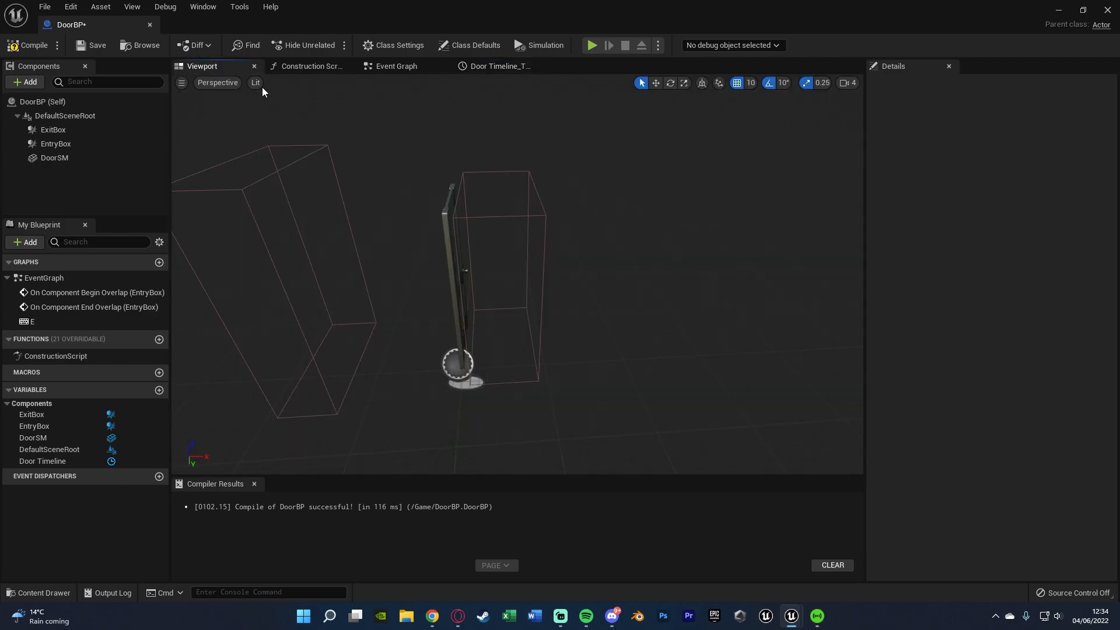
- Compile DoorBP, review the Door Timeline curve, then go back to the event graph
click(54, 157)
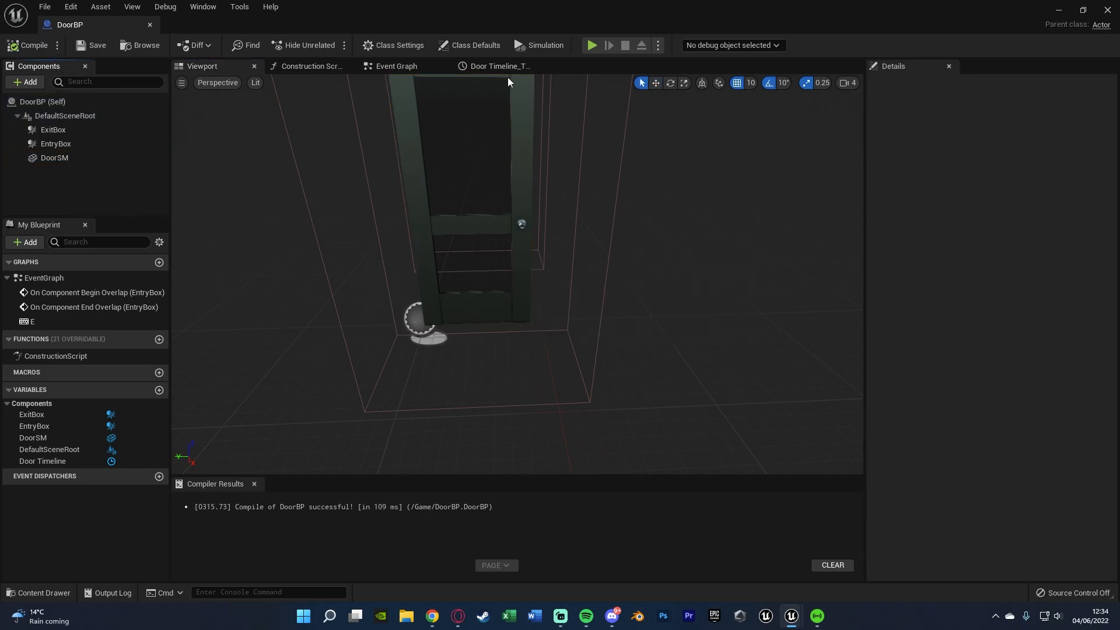
click(497, 66)
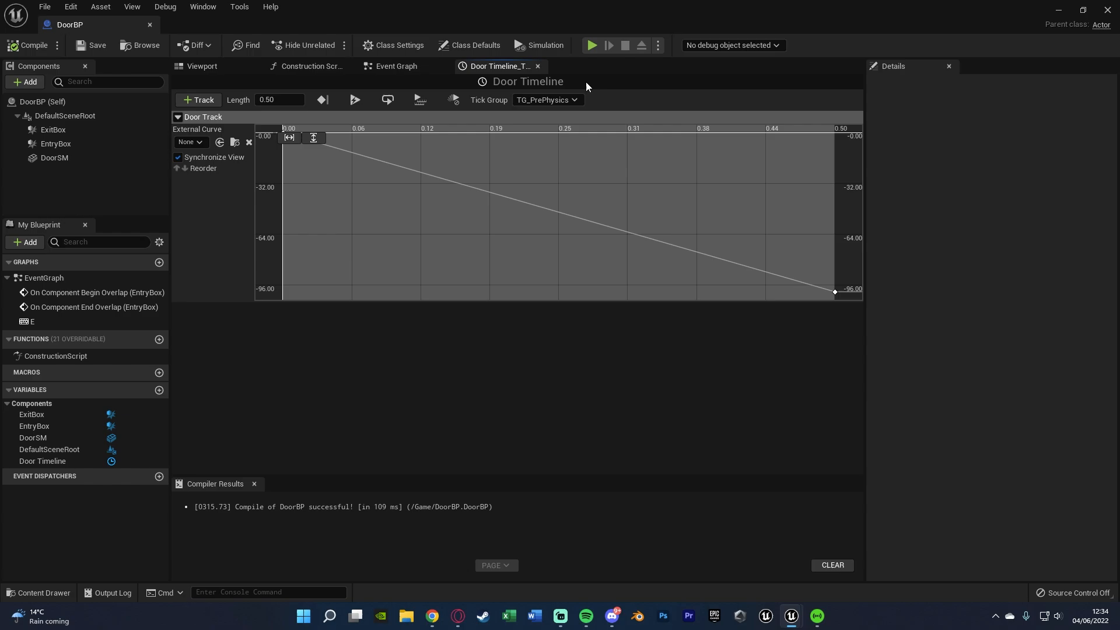
click(394, 66)
text(set relative rot)
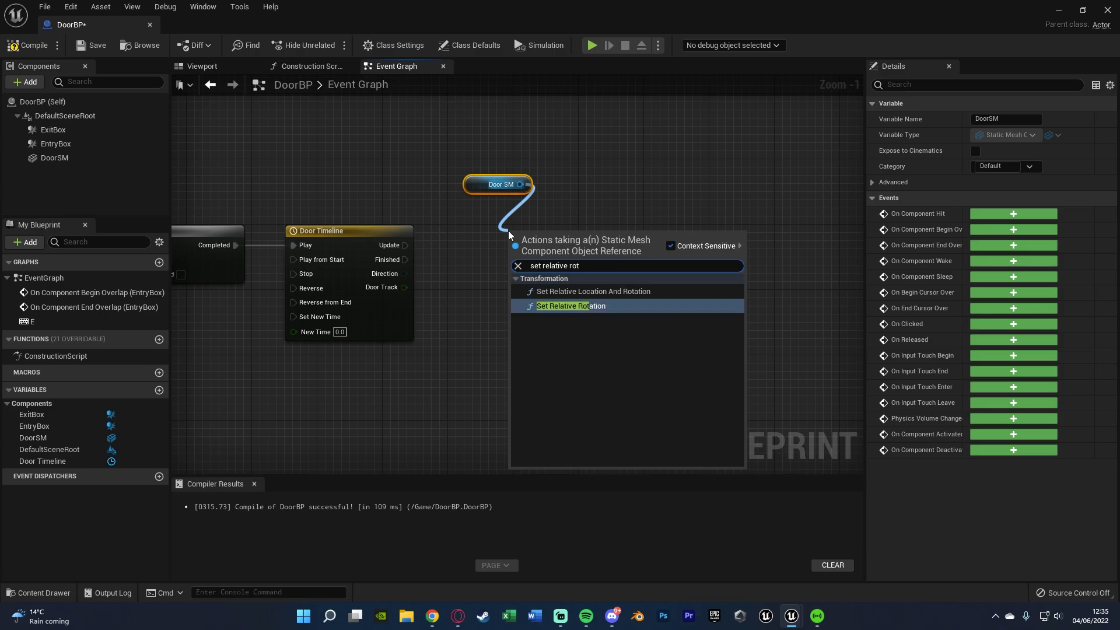
- Add Set Relative Rotation for DoorSM, split New Rotation, wire Door Track to yaw, and compile
click(570, 306)
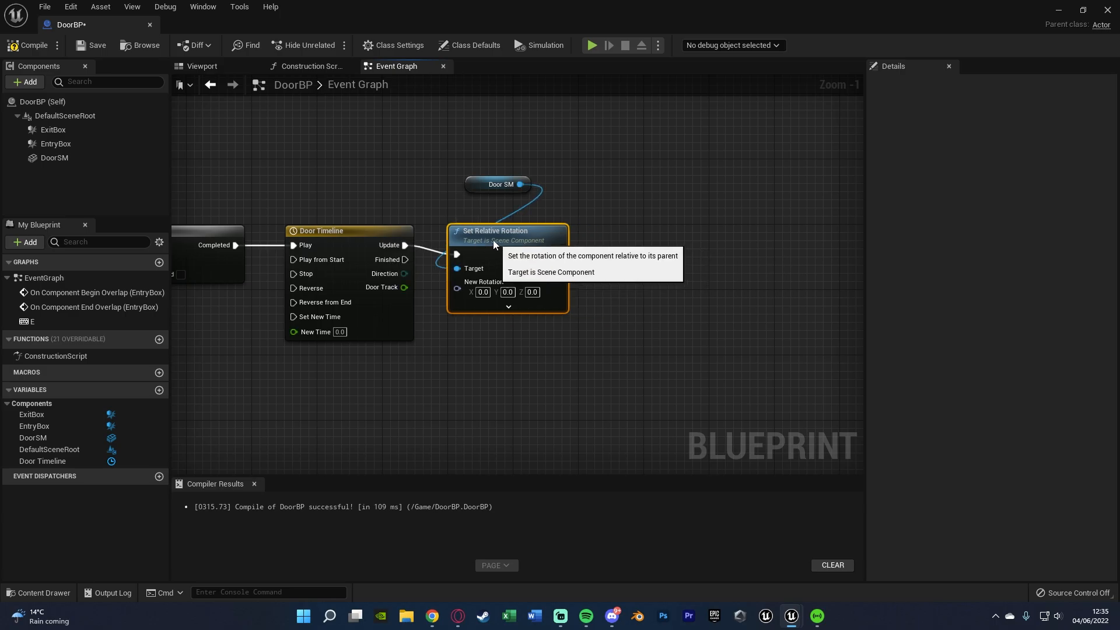
click(465, 200)
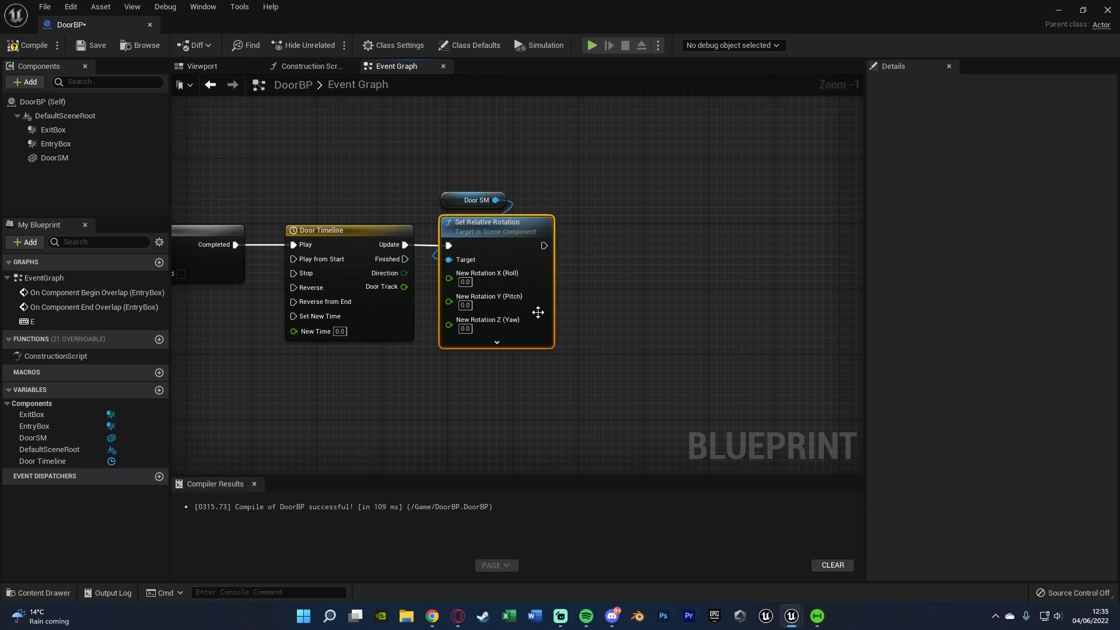
drag(403, 286, 449, 322)
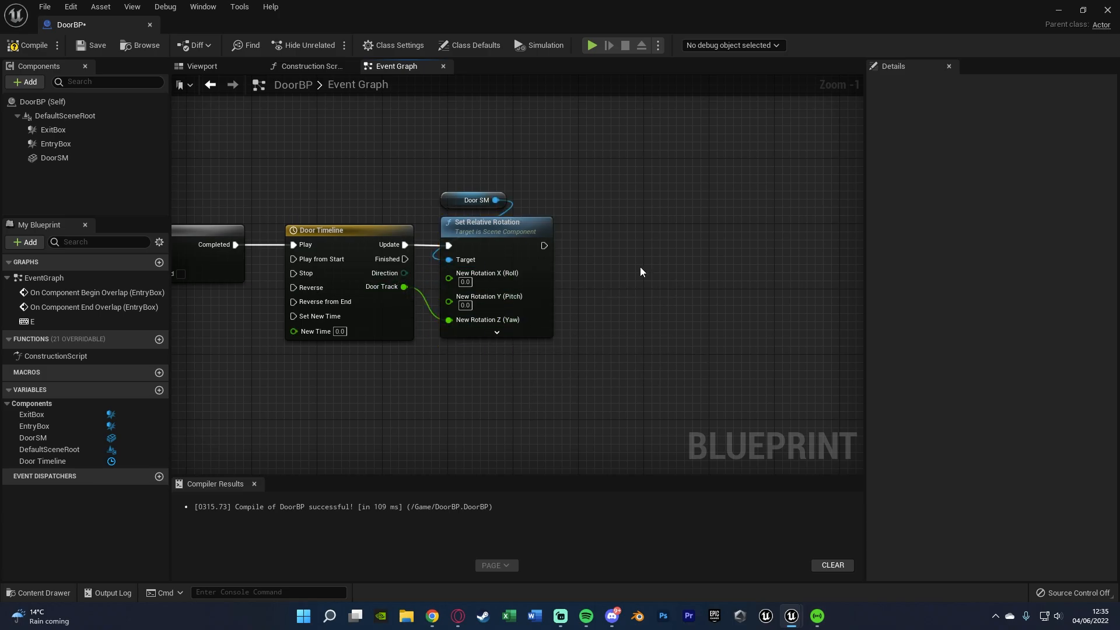
click(54, 159)
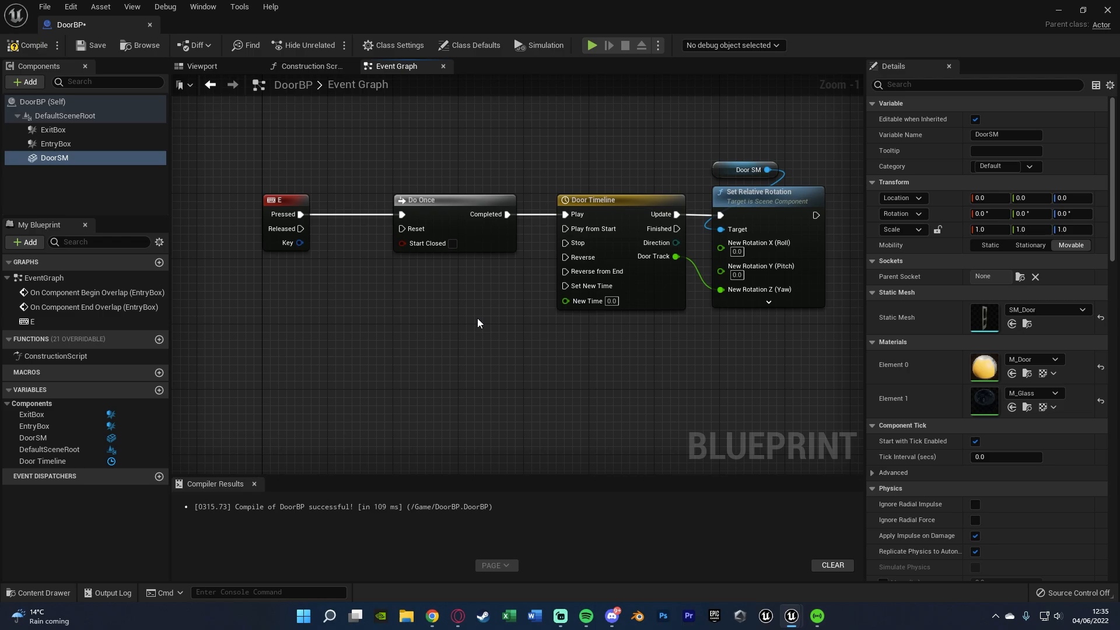
- Add ExitBox begin-overlap casting to BP_ThirdPersonCharacter, with Do Once reversing Door Timeline
right_click(53, 129)
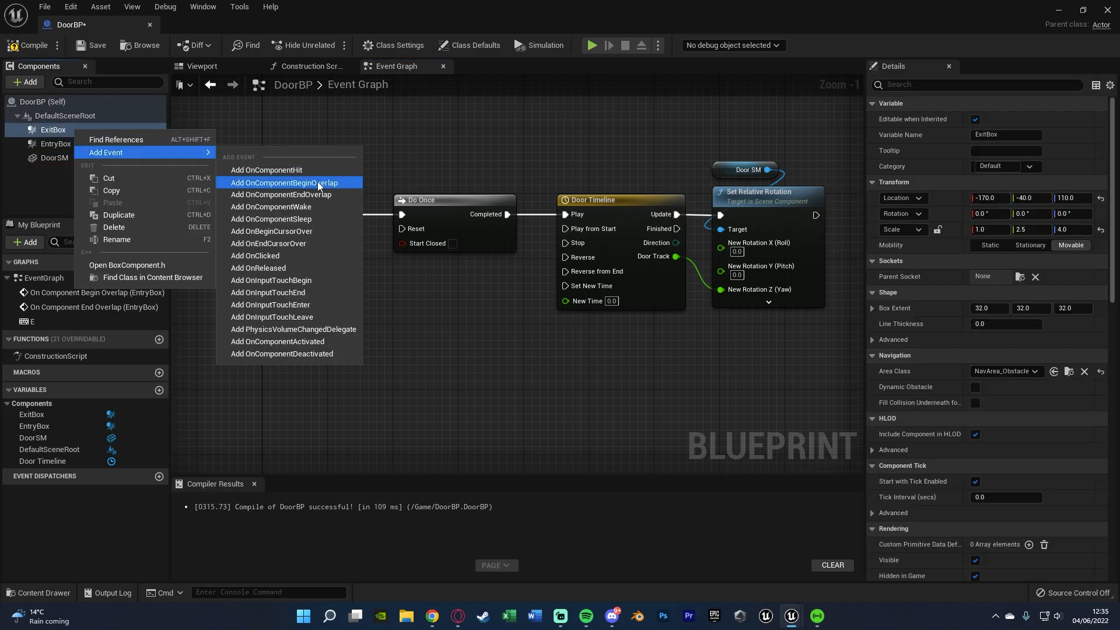
click(290, 182)
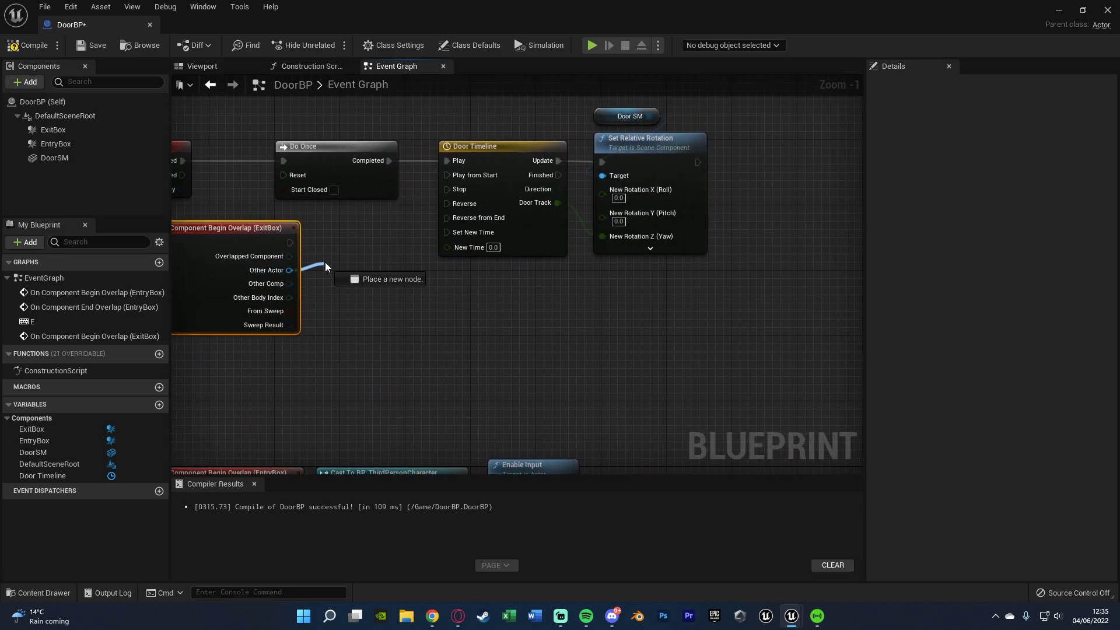
text(cast to b)
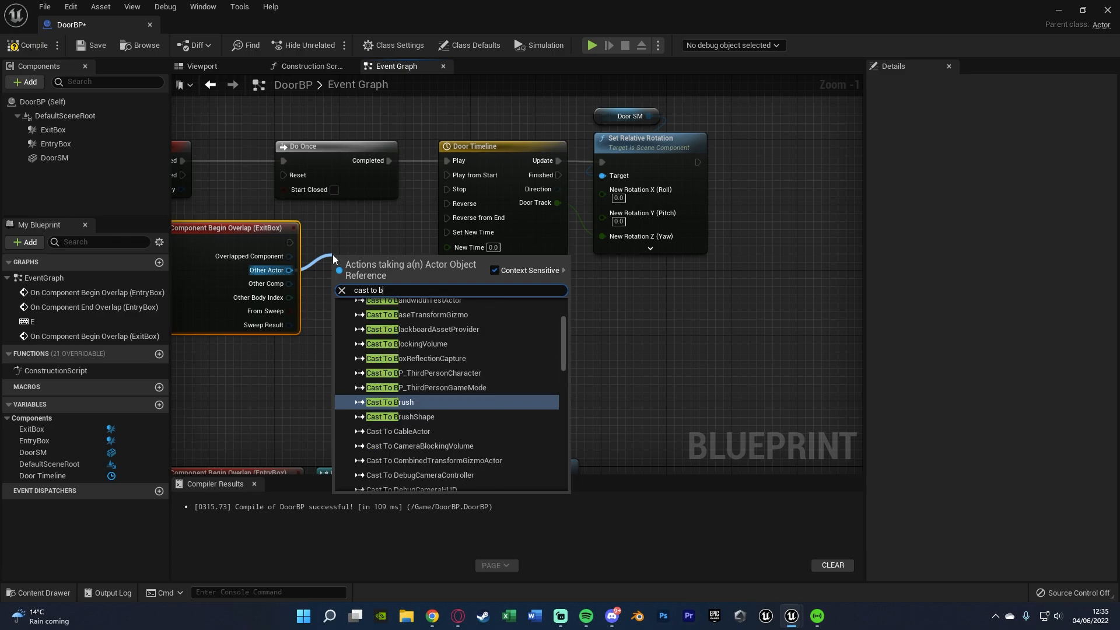
click(424, 373)
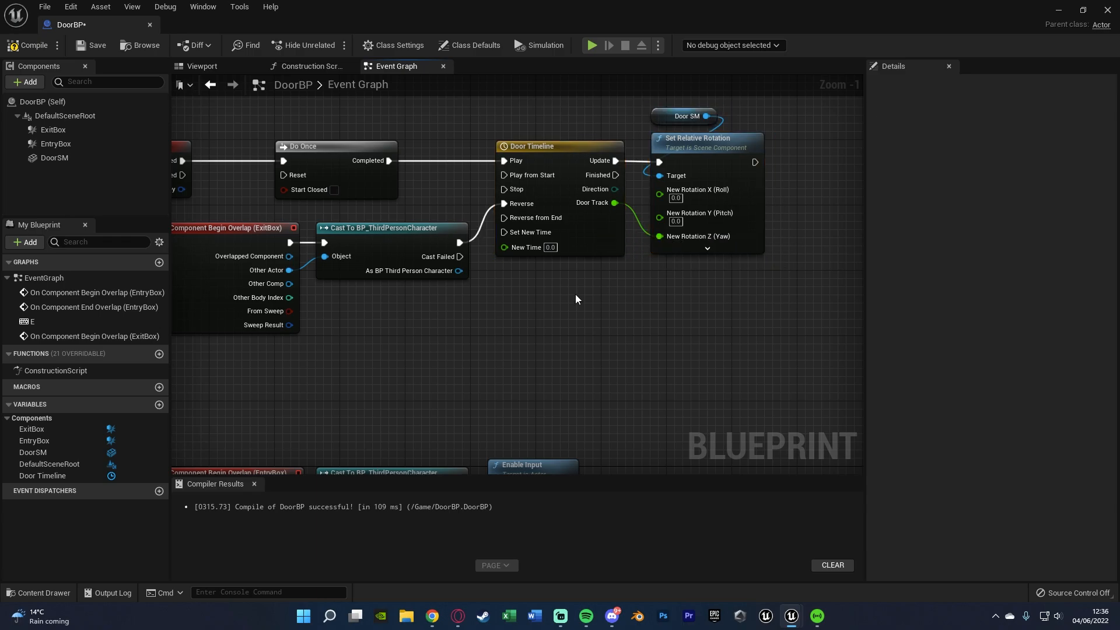
mouse_move(661, 233)
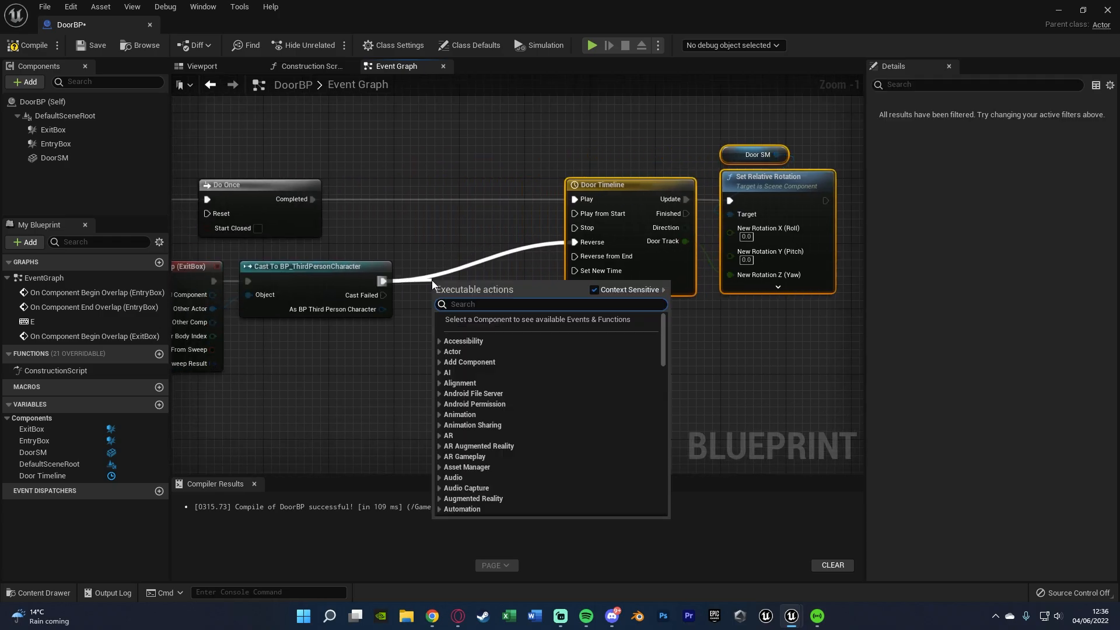
click(446, 292)
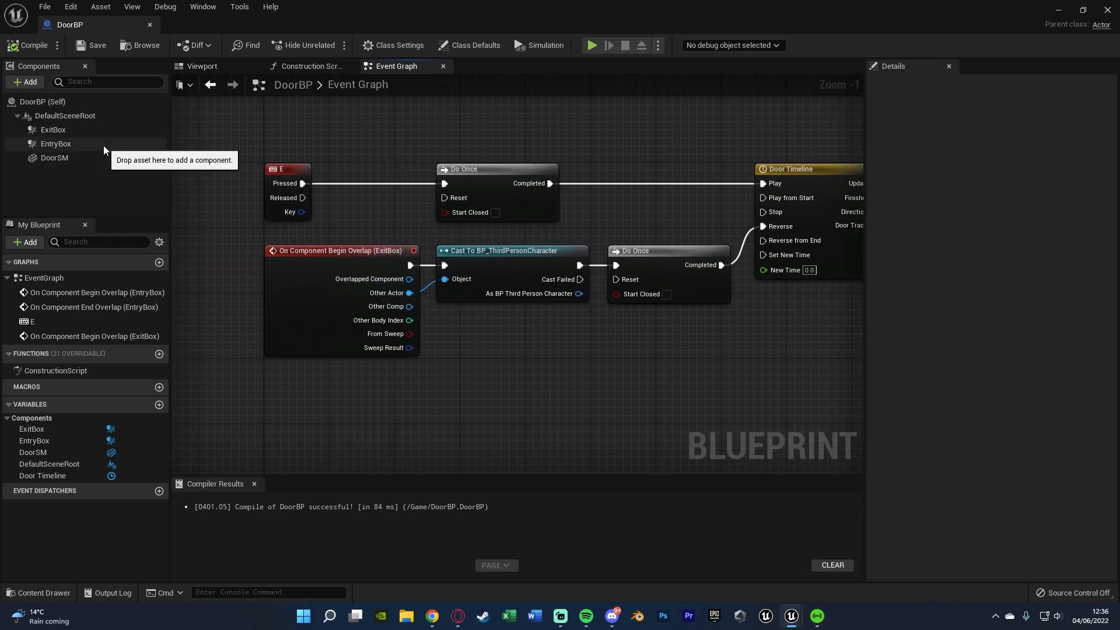
- Inspect the EntryBox transform in the Viewport, then save DoorBP
click(201, 66)
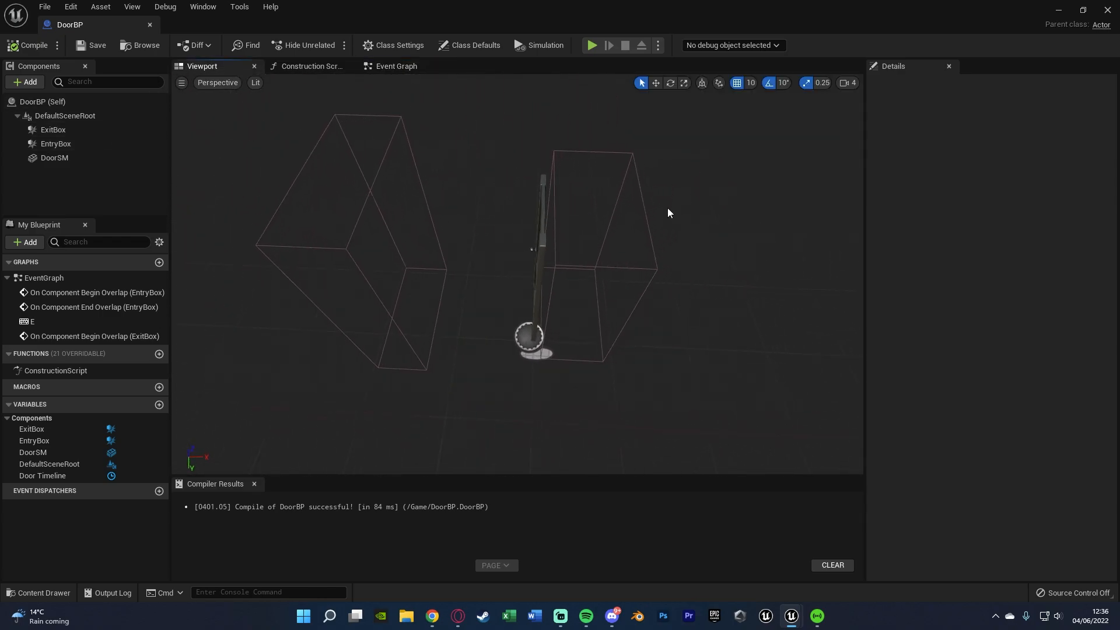
click(55, 143)
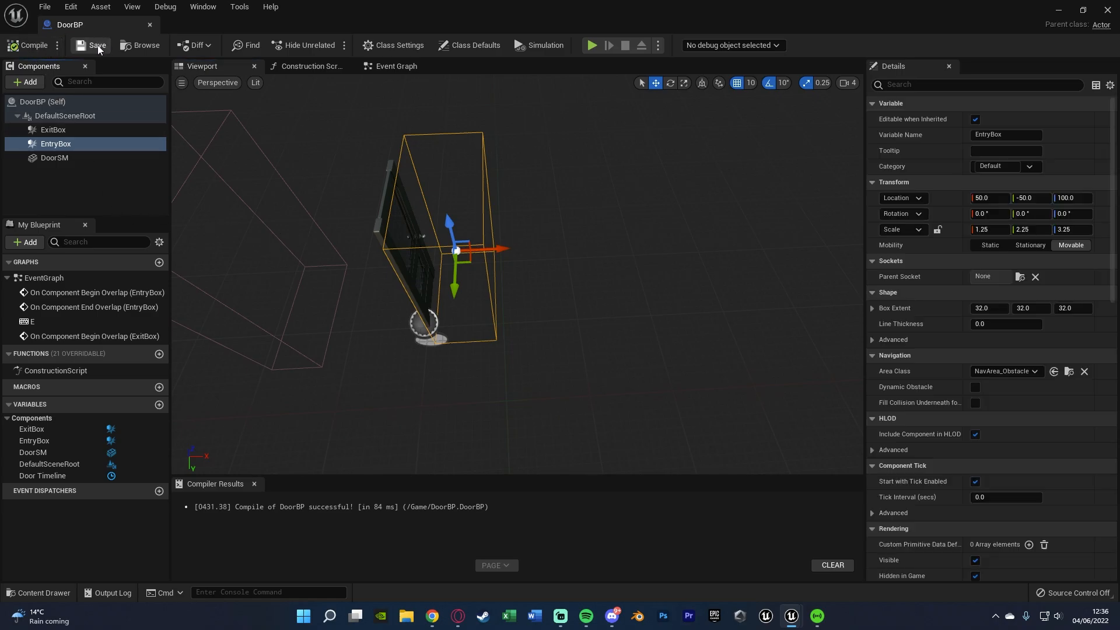
click(394, 66)
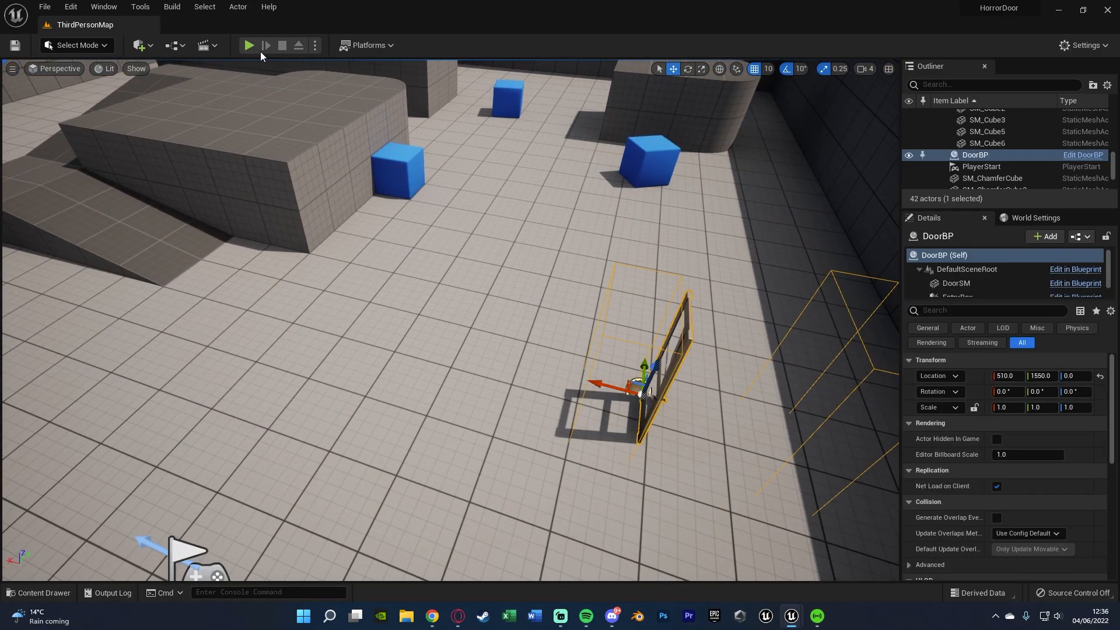
- Switch to ThirdPersonMap and view the placed DoorBP door with its trigger volumes
click(248, 45)
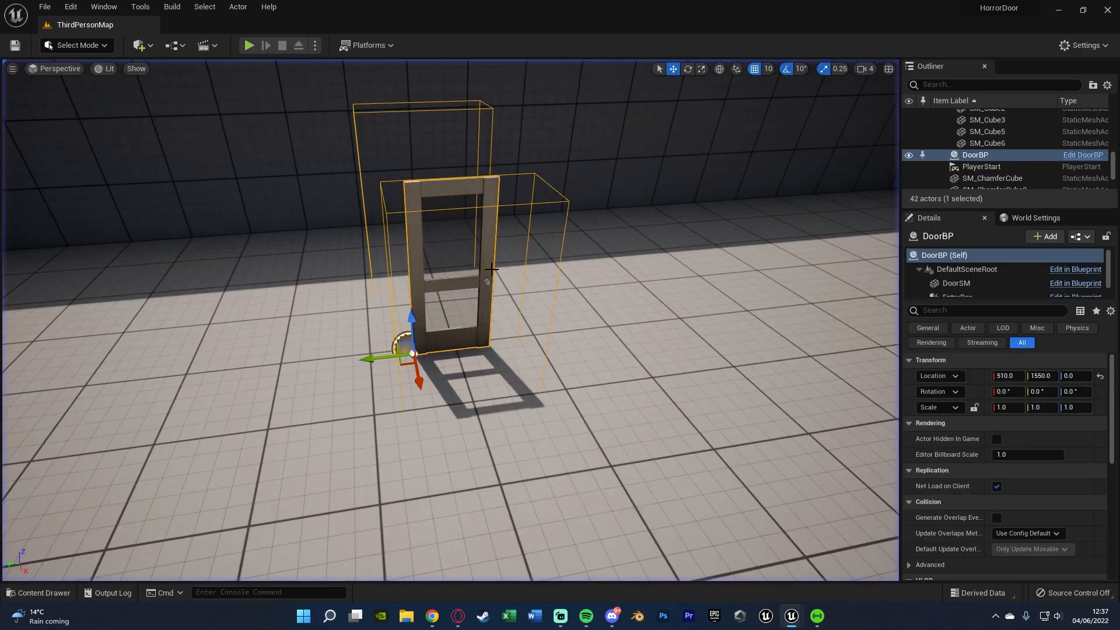
click(248, 45)
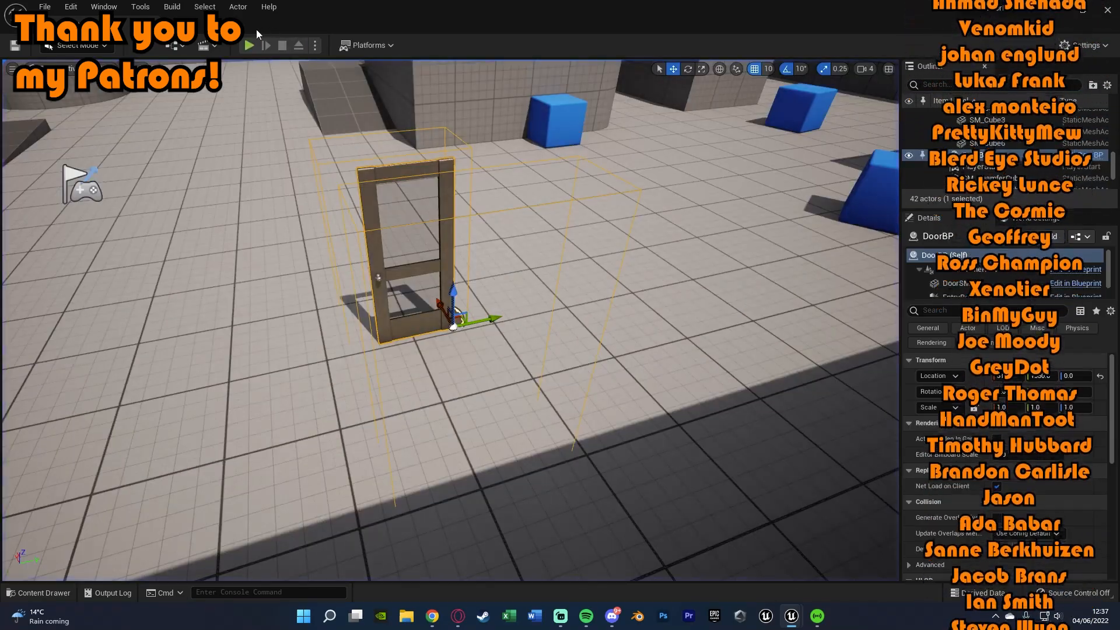
- Start a play test of ThirdPersonMap to try the door
click(248, 45)
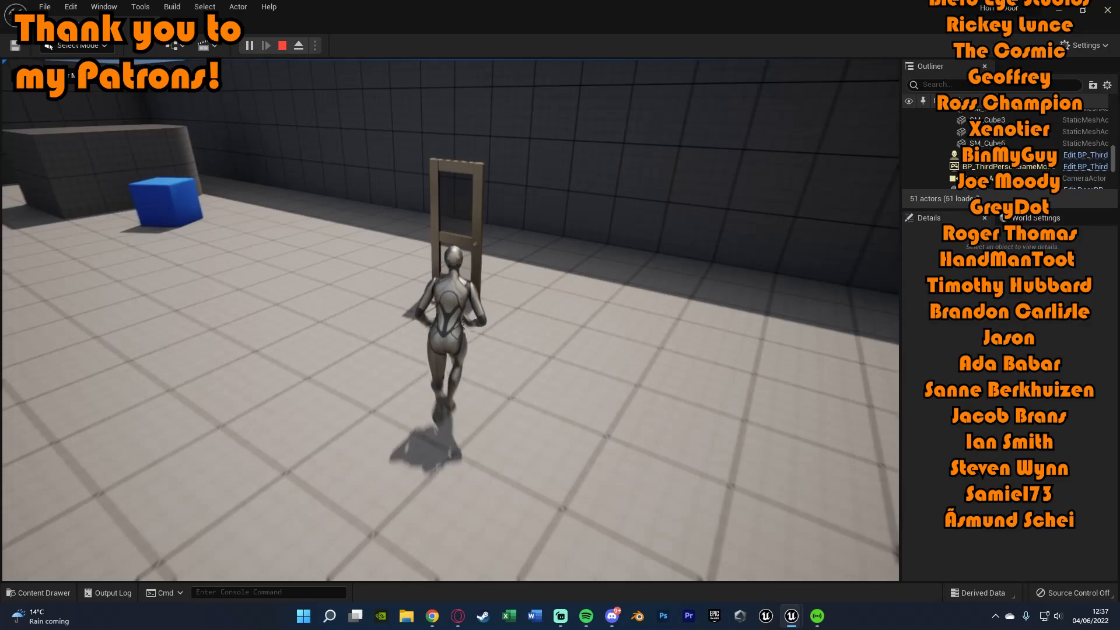